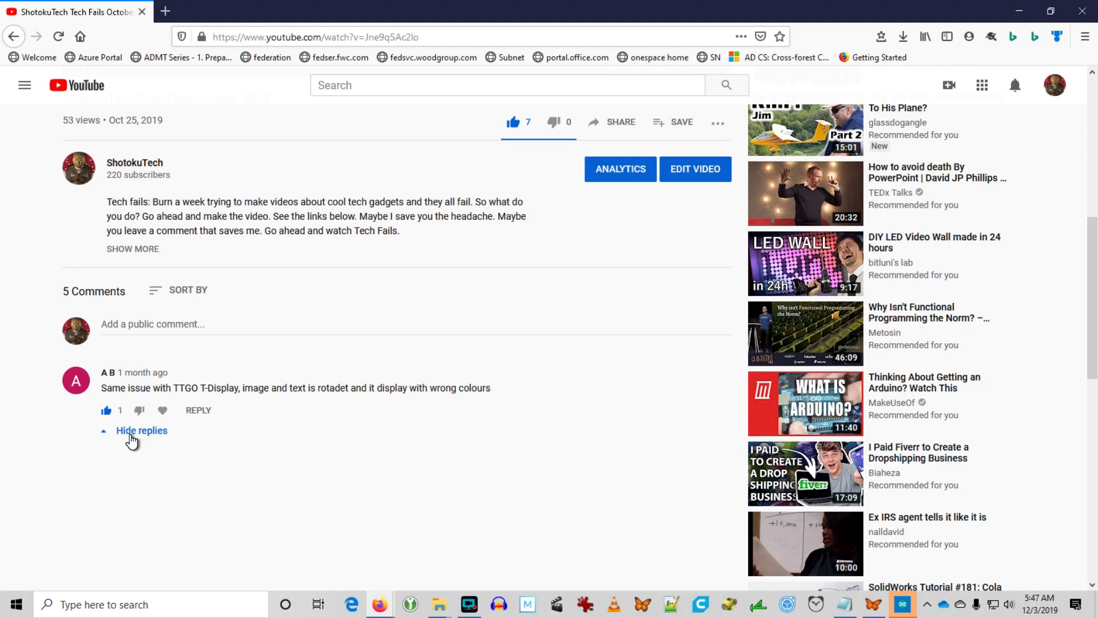
Expand the replies under the TTGO T-Display comment to reveal the User_Setup_Select.h fix
{"action": "left_click", "coordinate": [140, 430]}
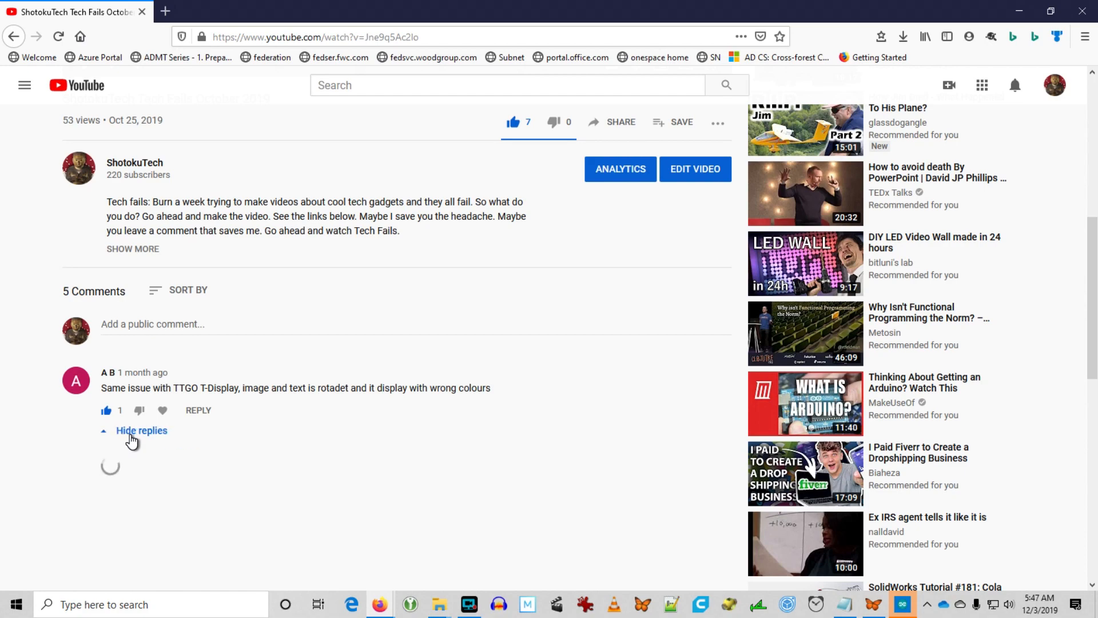
{"action": "scroll", "scroll_direction": "down", "scroll_amount": 3}
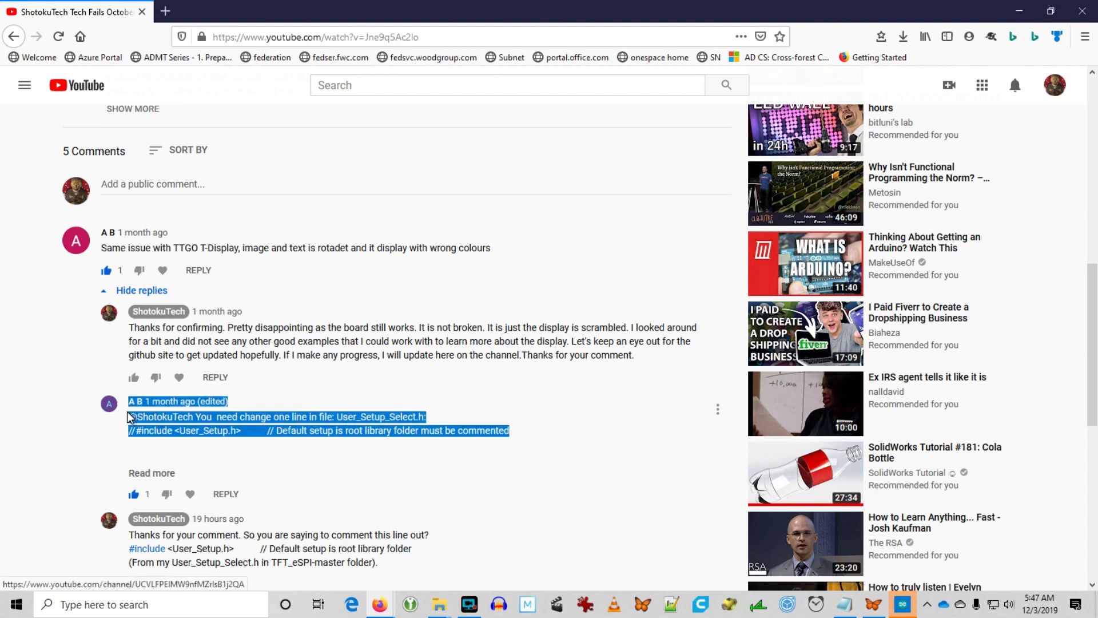
{"action": "scroll", "scroll_direction": "down", "scroll_amount": 3}
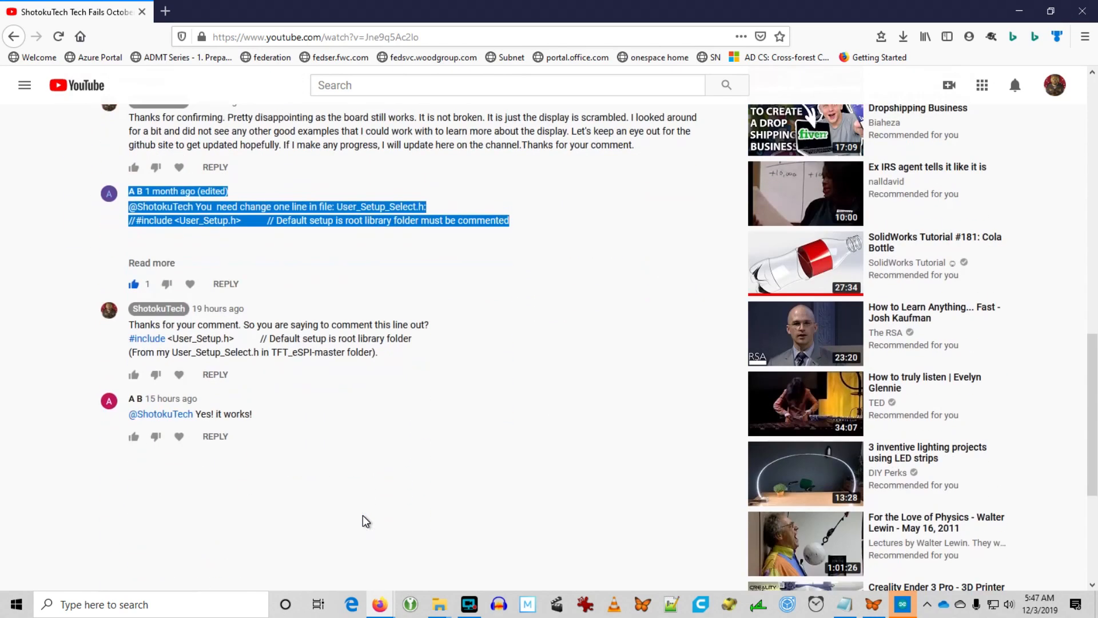
{"action": "mouse_move", "coordinate": [254, 353]}
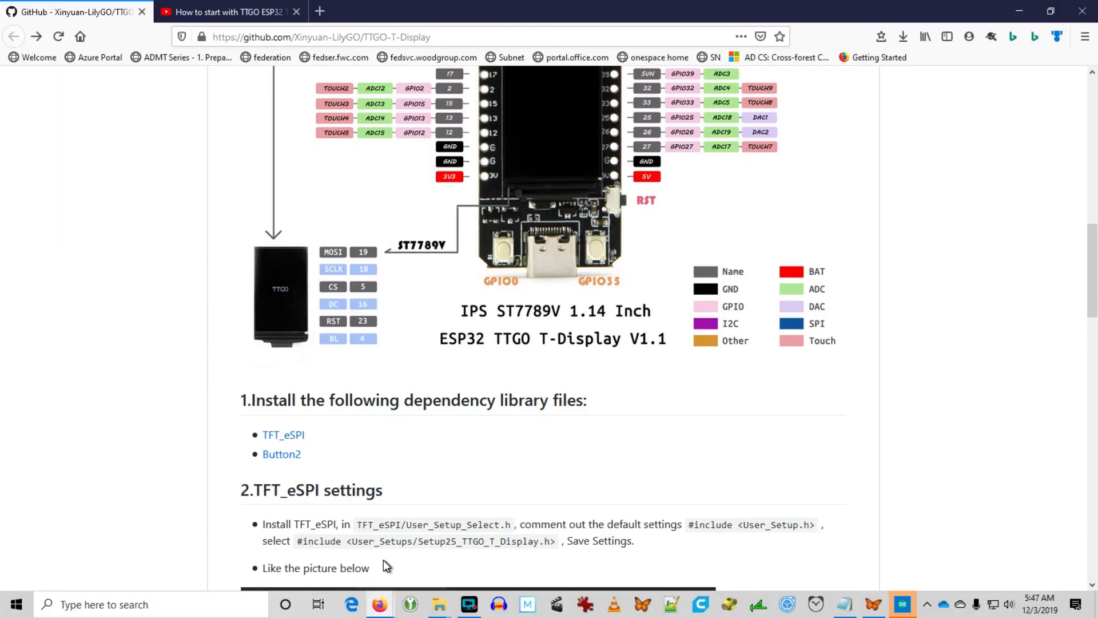
Highlight the README's TFT_eSPI settings paragraph and read down through Board choose and the Pinout table
{"action": "scroll", "scroll_direction": "down", "scroll_amount": 3}
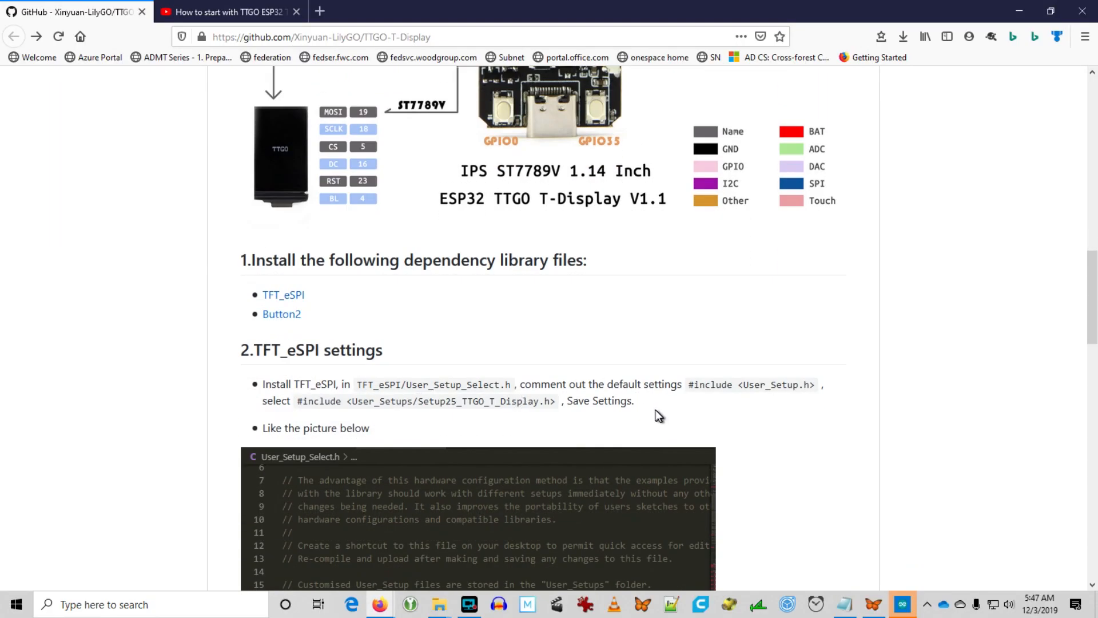
{"action": "left_click_drag", "start_coordinate": [263, 384], "coordinate": [633, 400]}
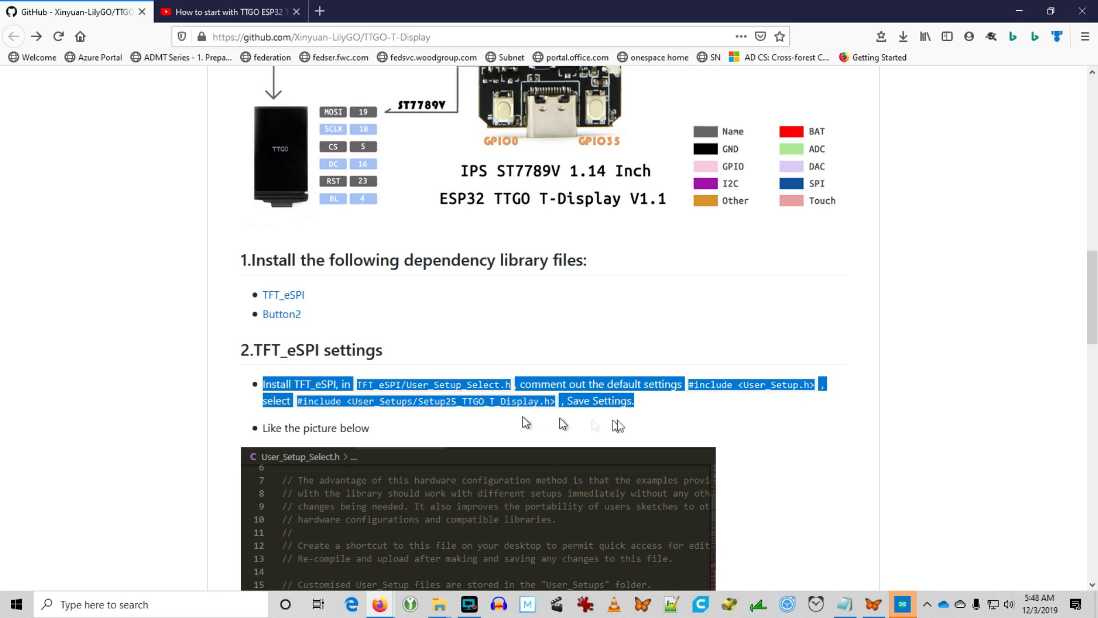
{"action": "scroll", "scroll_direction": "down", "scroll_amount": 3}
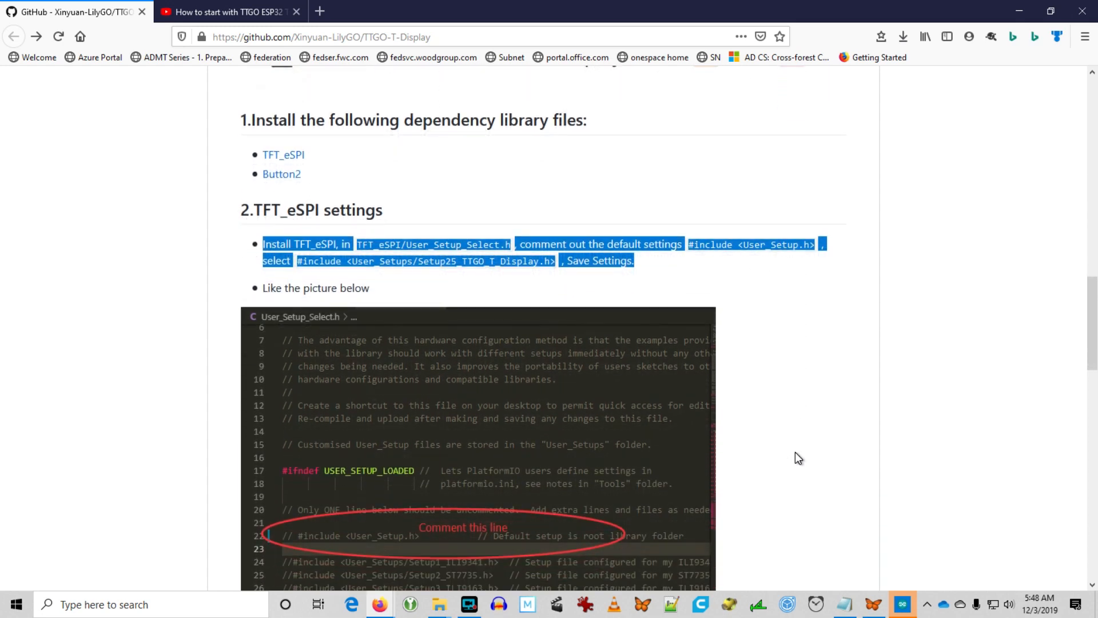
{"action": "scroll", "scroll_direction": "down", "scroll_amount": 3}
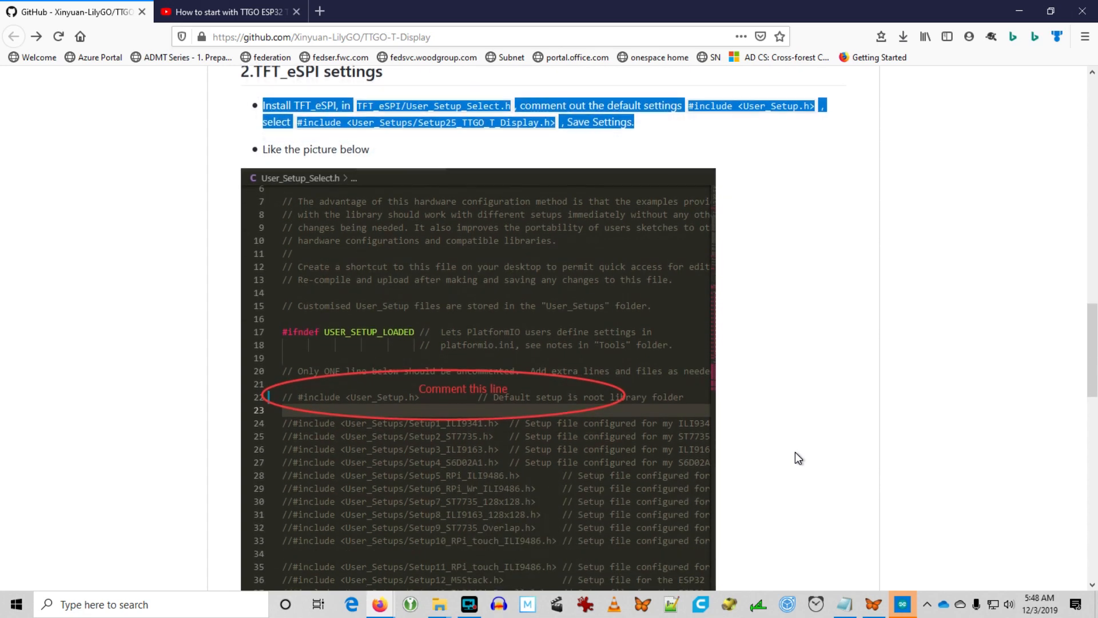
{"action": "scroll", "scroll_direction": "down", "scroll_amount": 3}
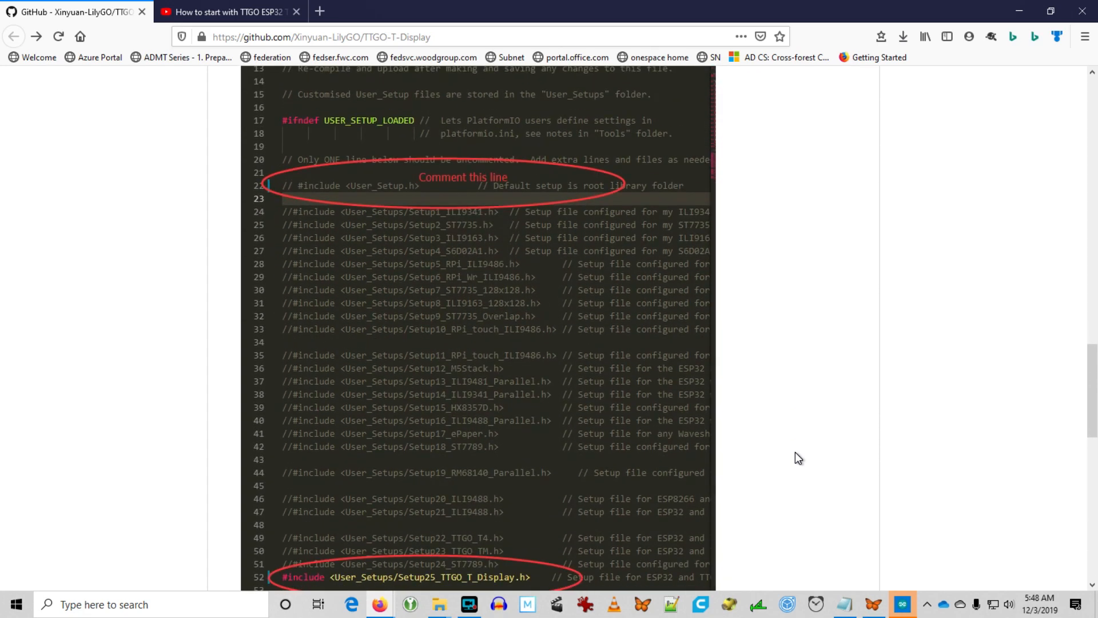
{"action": "scroll", "scroll_direction": "down", "scroll_amount": 3}
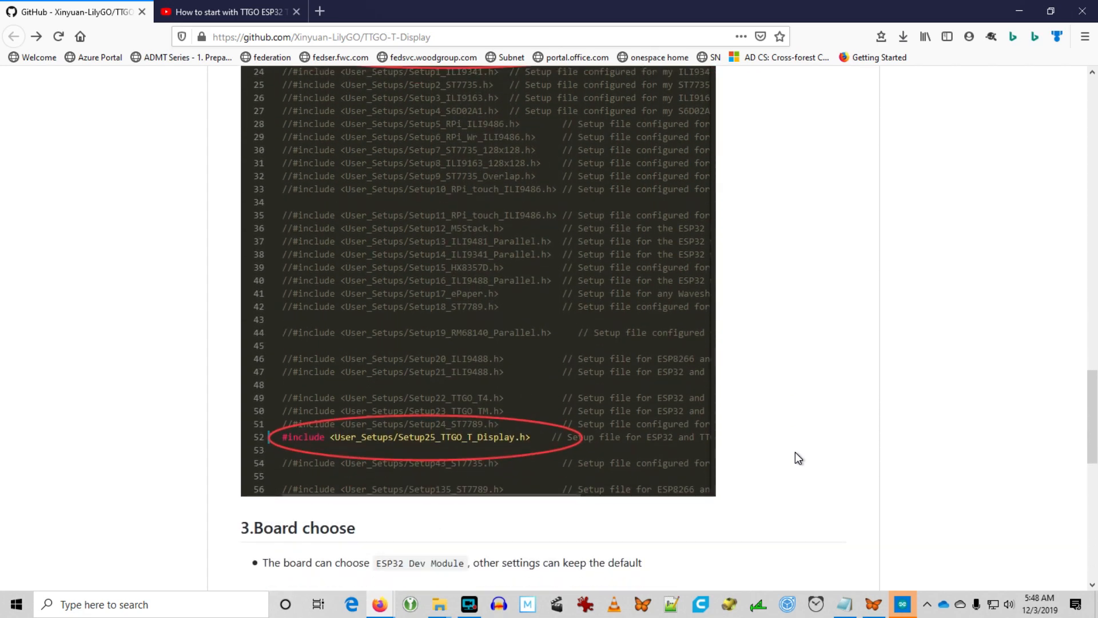
{"action": "scroll", "scroll_direction": "down", "scroll_amount": 3}
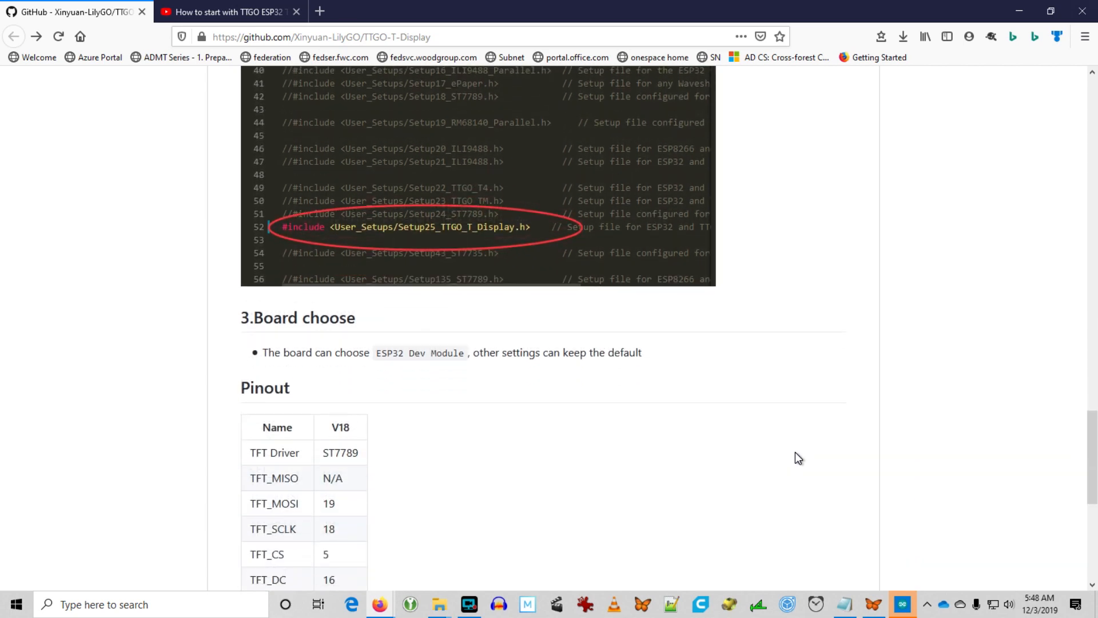
{"action": "scroll", "scroll_direction": "down", "scroll_amount": 3}
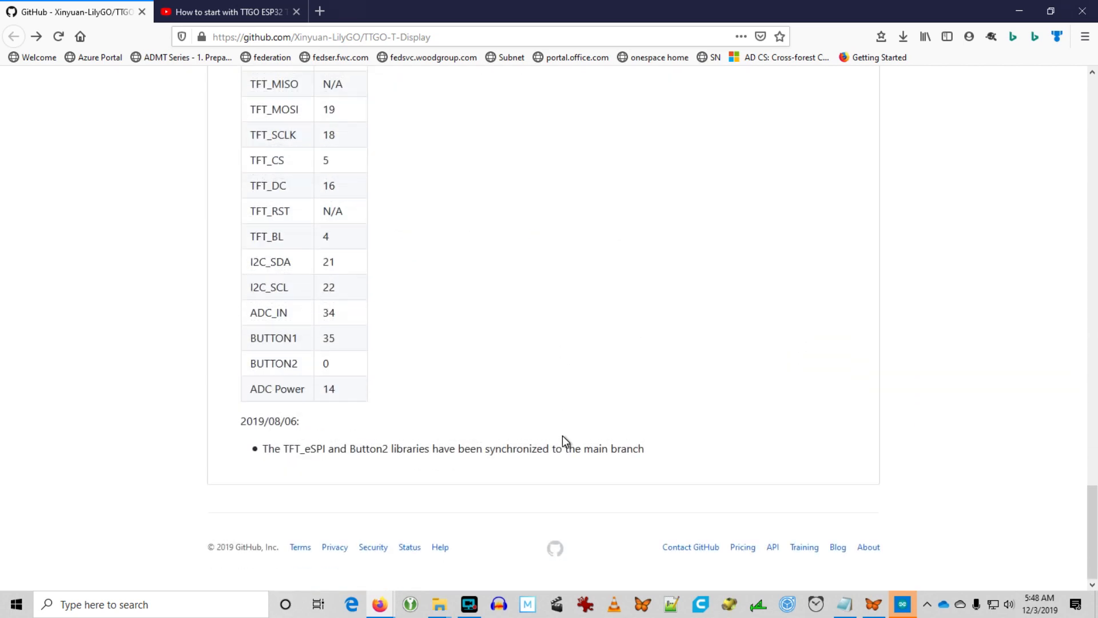
{"action": "mouse_move", "coordinate": [683, 461]}
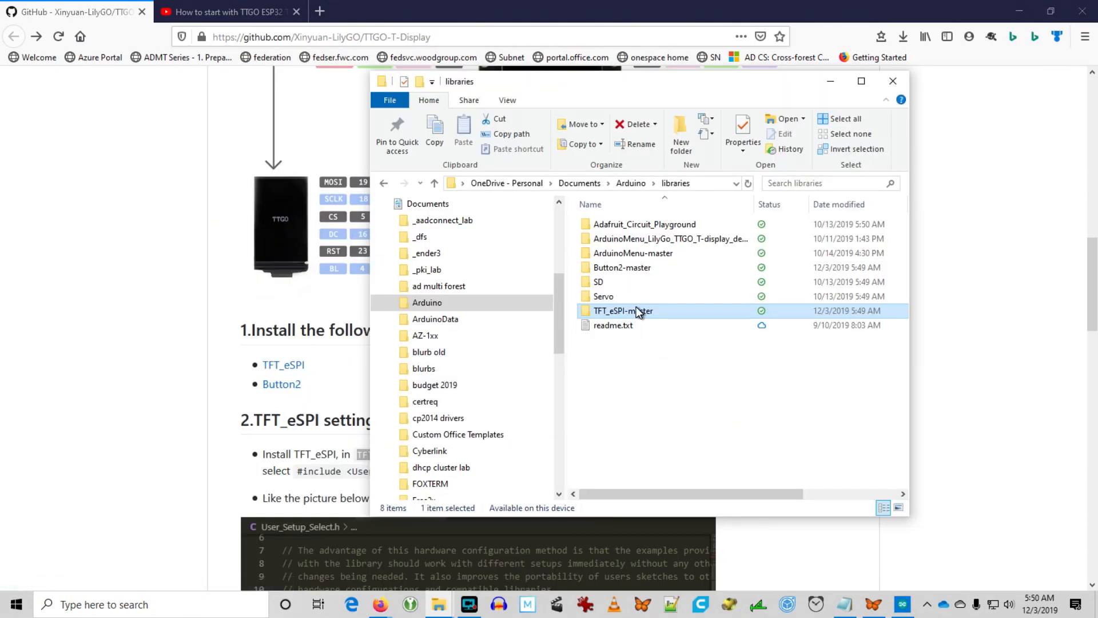
Open User_Setup_Select.h from Documents\Arduino\libraries\TFT_eSPI-master and highlight the Setup25 include line on GitHub
{"action": "double_click", "coordinate": [622, 309]}
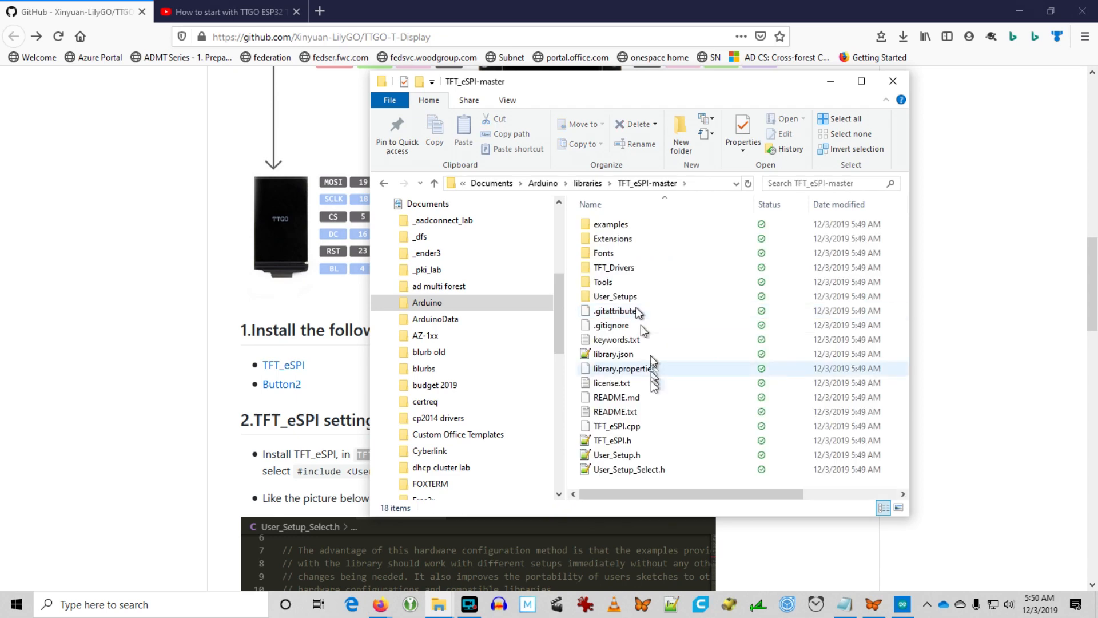
{"action": "left_click_drag", "start_coordinate": [644, 81], "coordinate": [770, 82]}
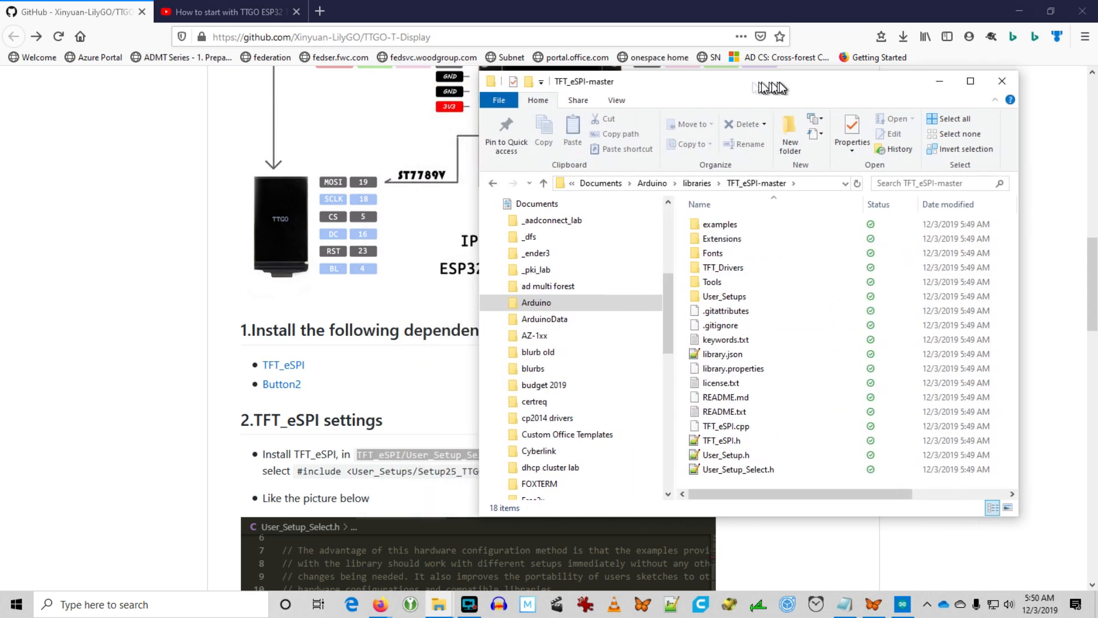
{"action": "left_click", "coordinate": [766, 468]}
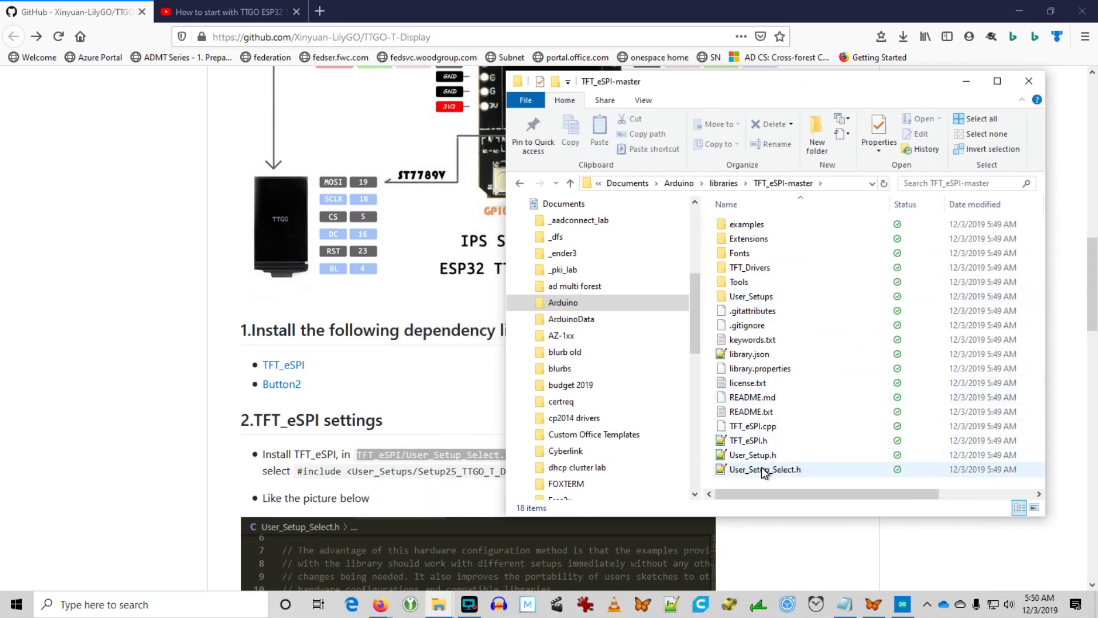
{"action": "left_click", "coordinate": [766, 469]}
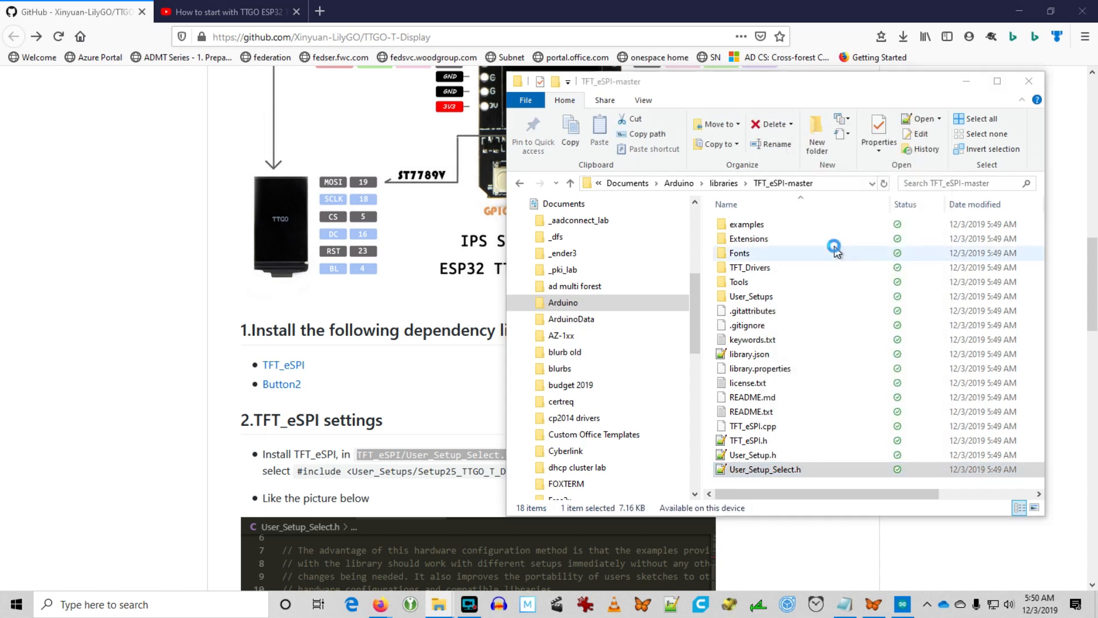
{"action": "double_click", "coordinate": [764, 468]}
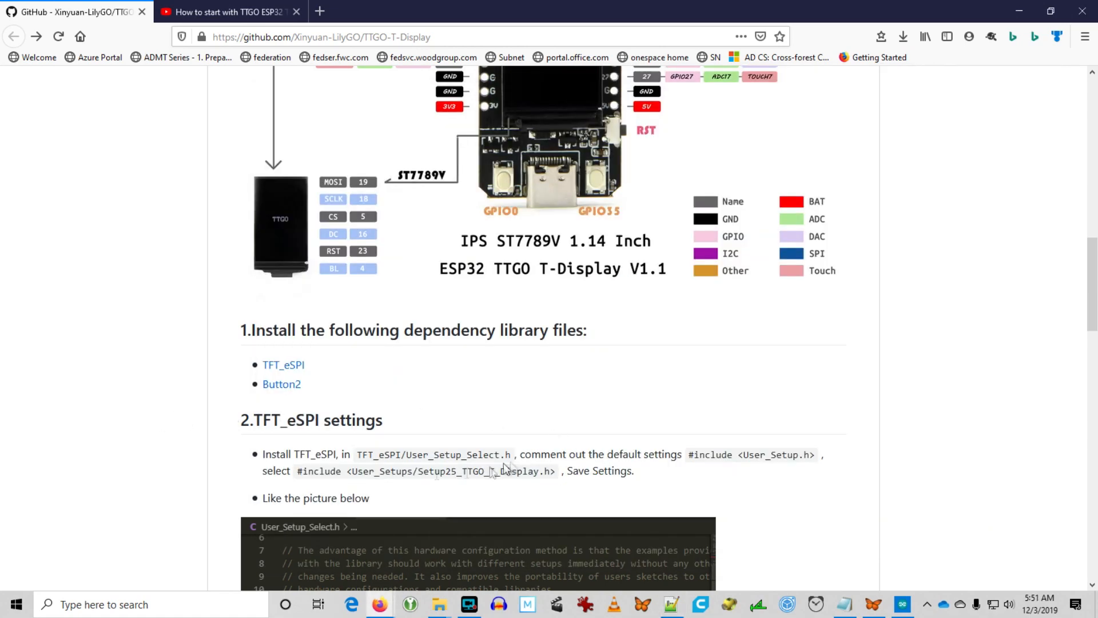
{"action": "left_click_drag", "start_coordinate": [307, 470], "coordinate": [557, 471]}
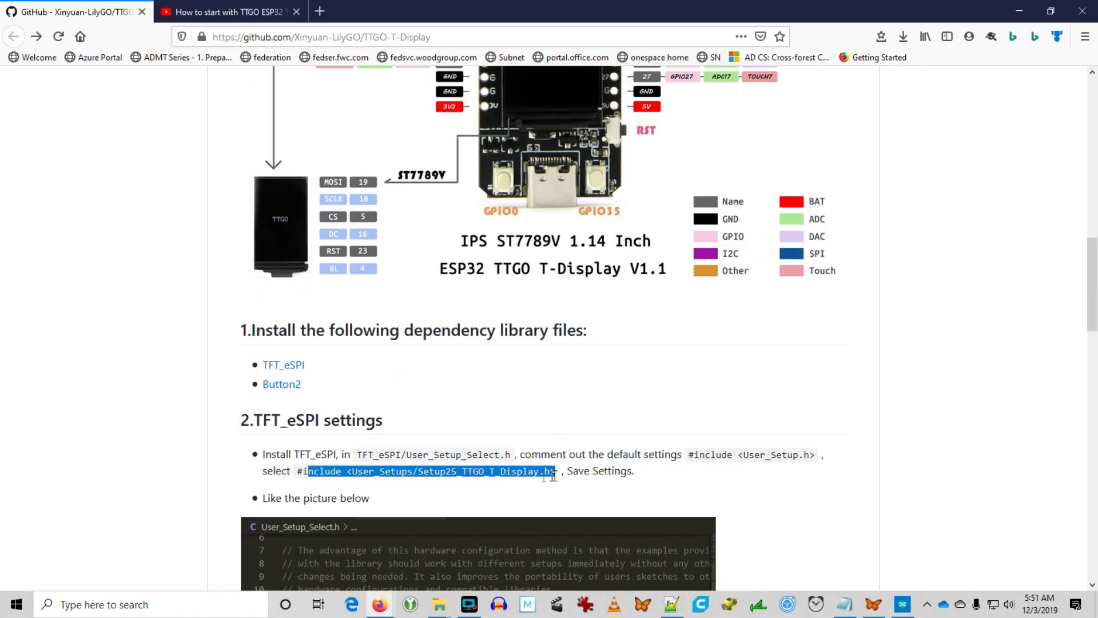
{"action": "scroll", "scroll_direction": "down", "scroll_amount": 3}
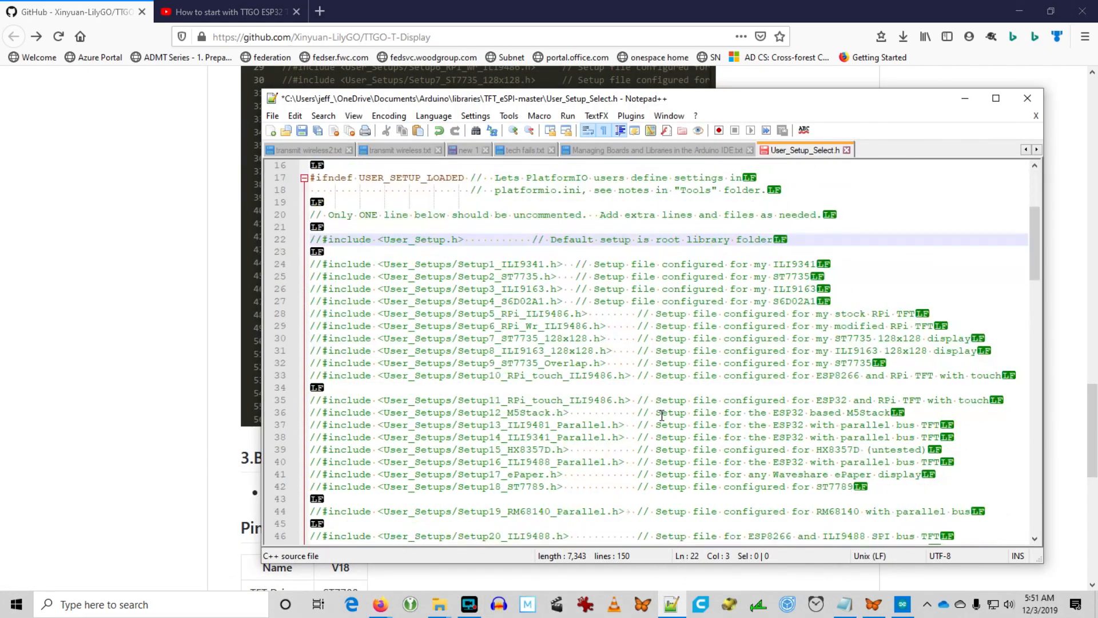
Place the cursor before the // of the Setup25_TTGO_T_Display.h include on line 52 to uncomment it
{"action": "scroll", "scroll_direction": "down", "scroll_amount": 3}
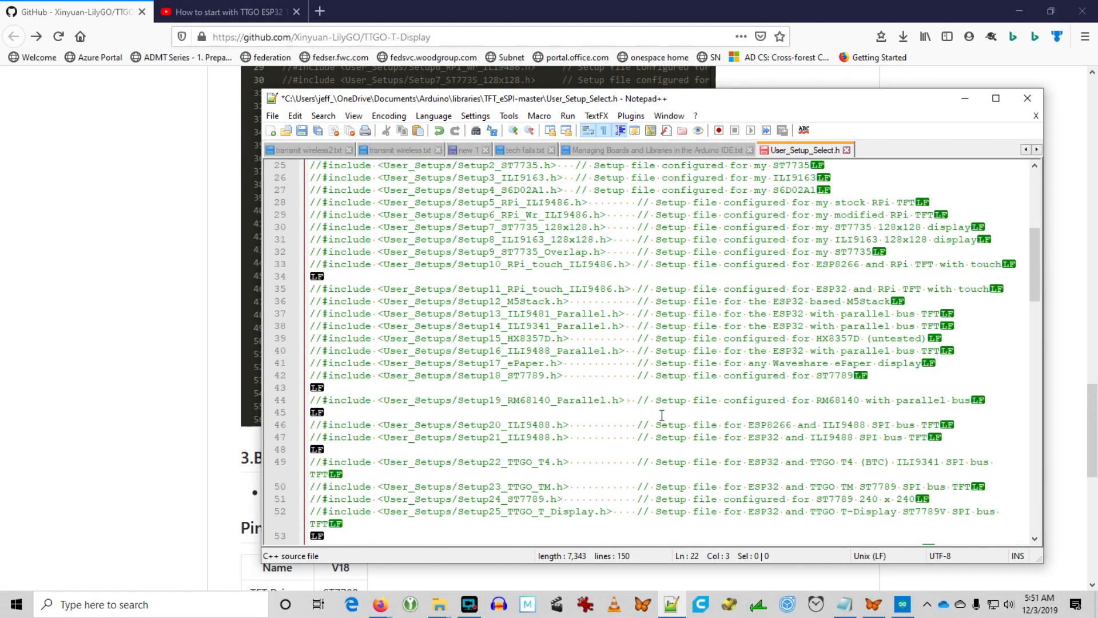
{"action": "left_click", "coordinate": [323, 511]}
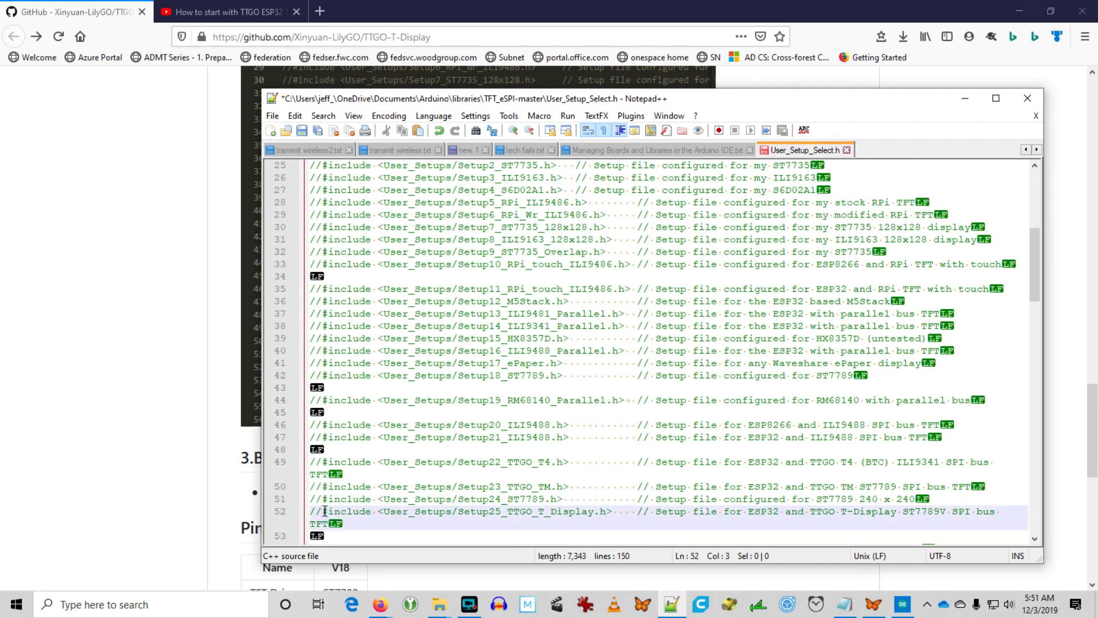
{"action": "left_click", "coordinate": [319, 511]}
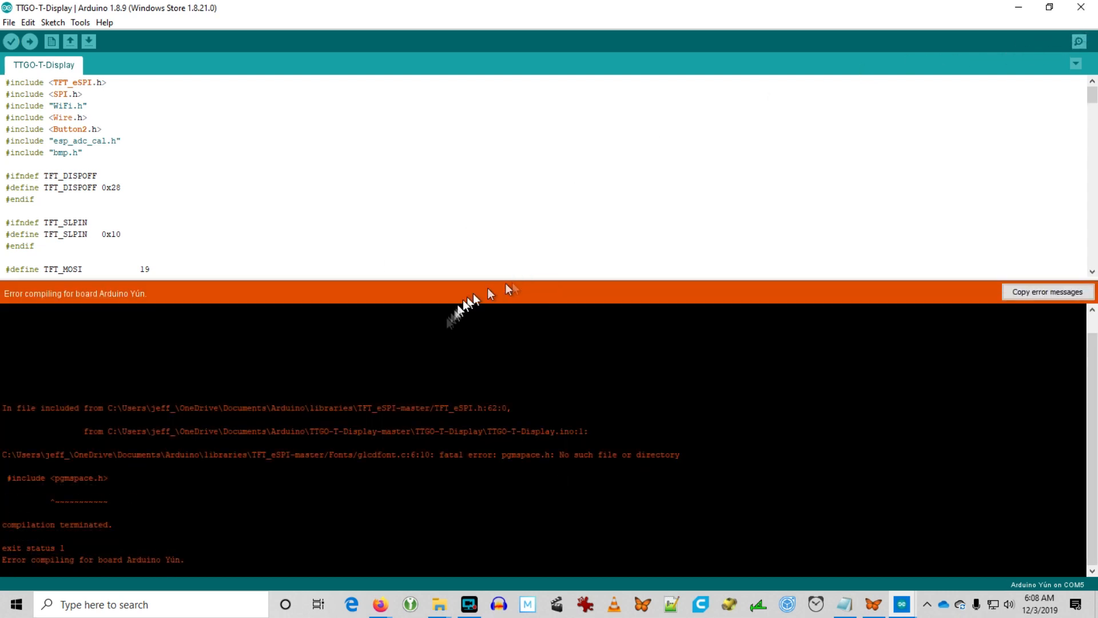
{"action": "mouse_move", "coordinate": [382, 466]}
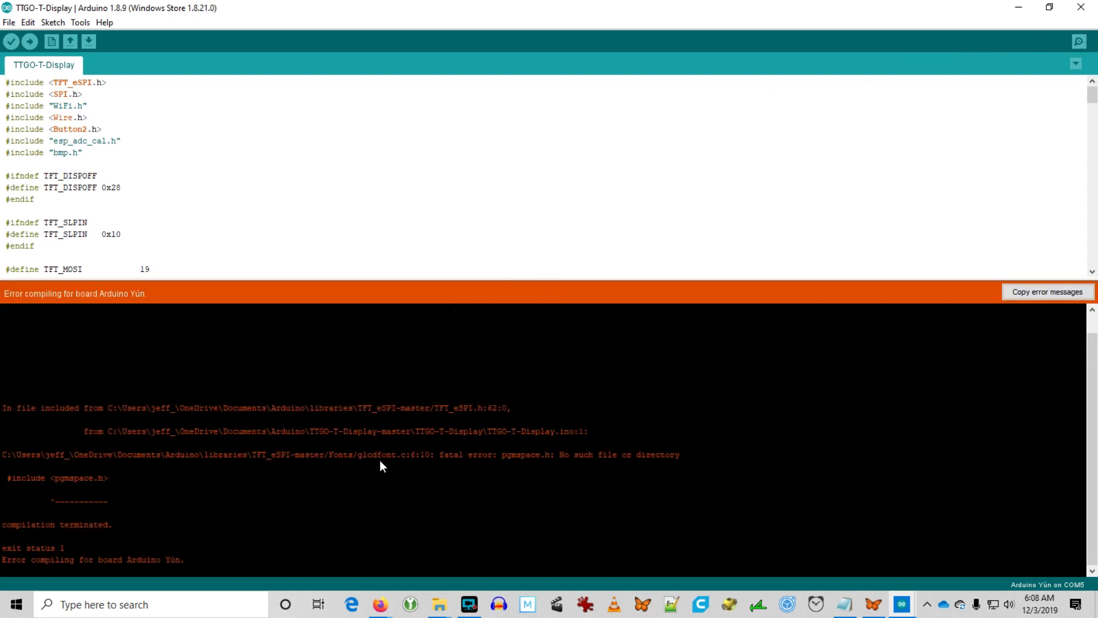
{"action": "mouse_move", "coordinate": [182, 463]}
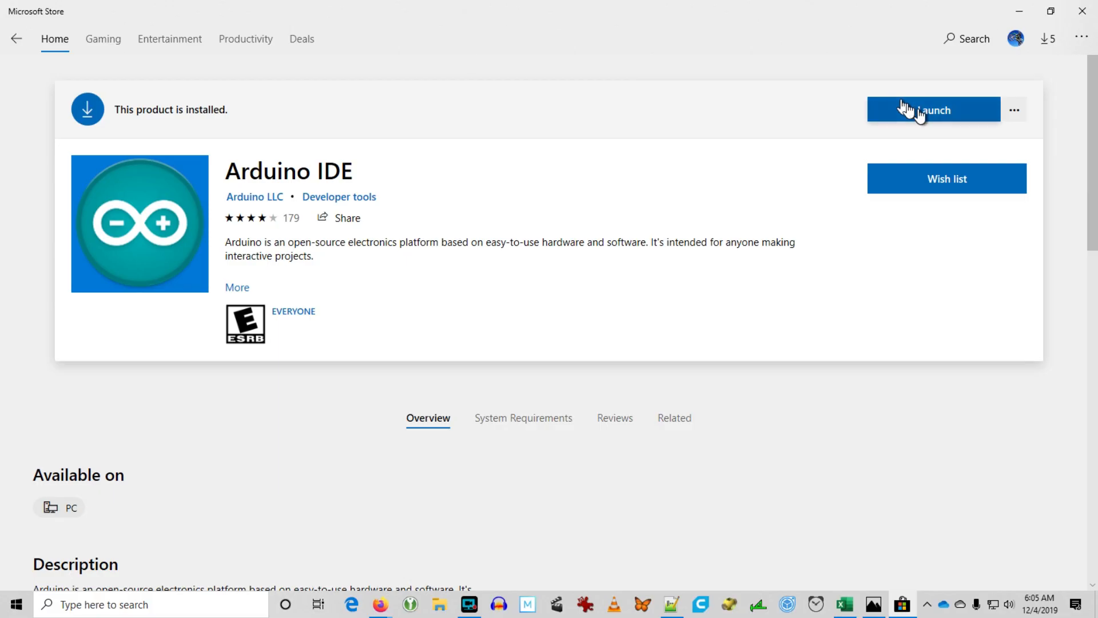
Launch the installed Arduino IDE from its Microsoft Store page
{"action": "left_click", "coordinate": [933, 109]}
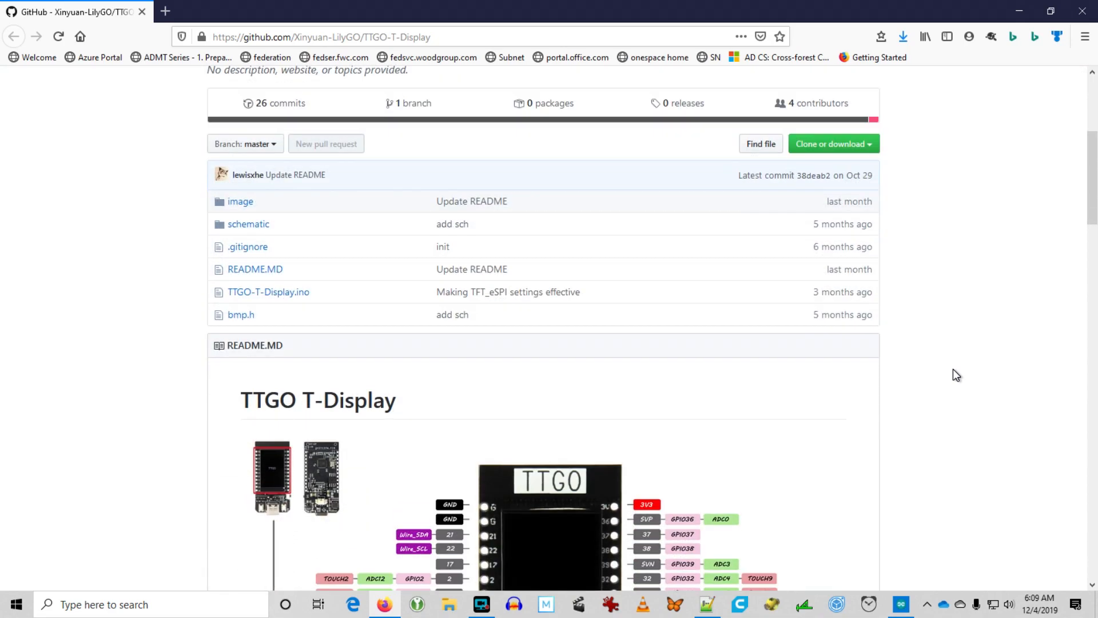
Scroll the Xinyuan-LilyGO/TTGO-T-Display repository page down to its file list and README
{"action": "scroll", "scroll_direction": "down", "scroll_amount": 3}
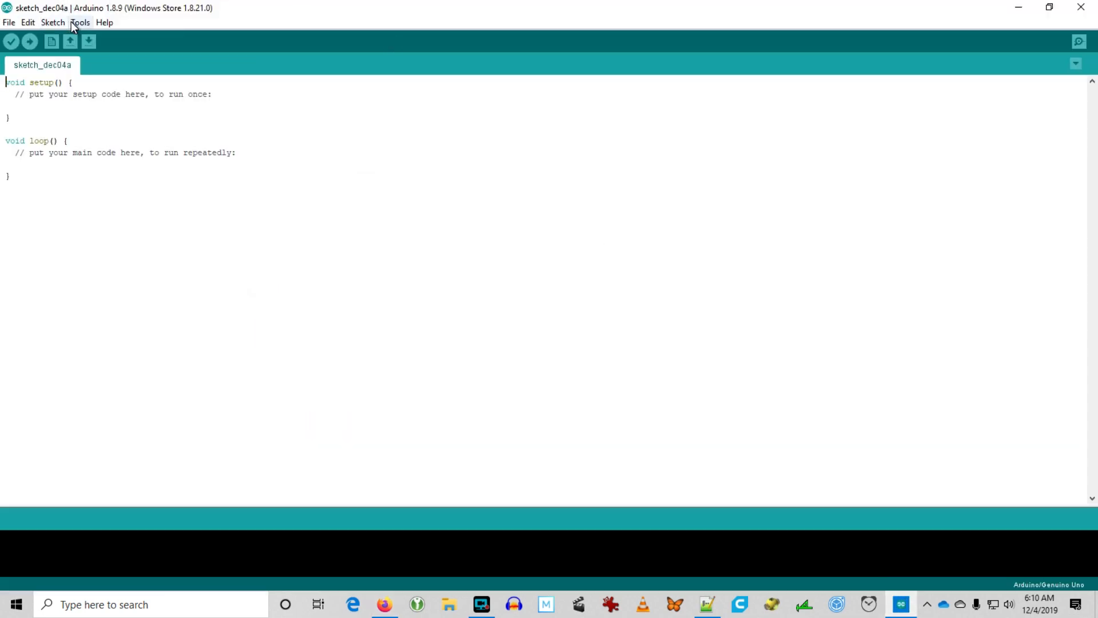
Add TFT_eSPI-master.zip from D:\Temp as a ZIP library and check it in the library list
{"action": "left_click", "coordinate": [53, 23]}
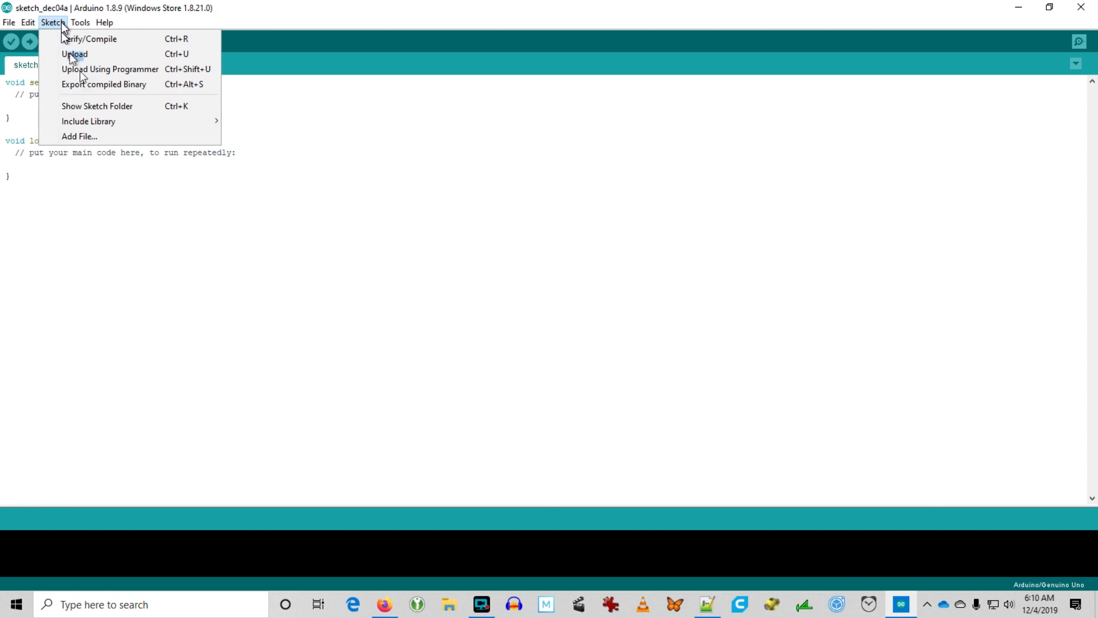
{"action": "mouse_move", "coordinate": [88, 121]}
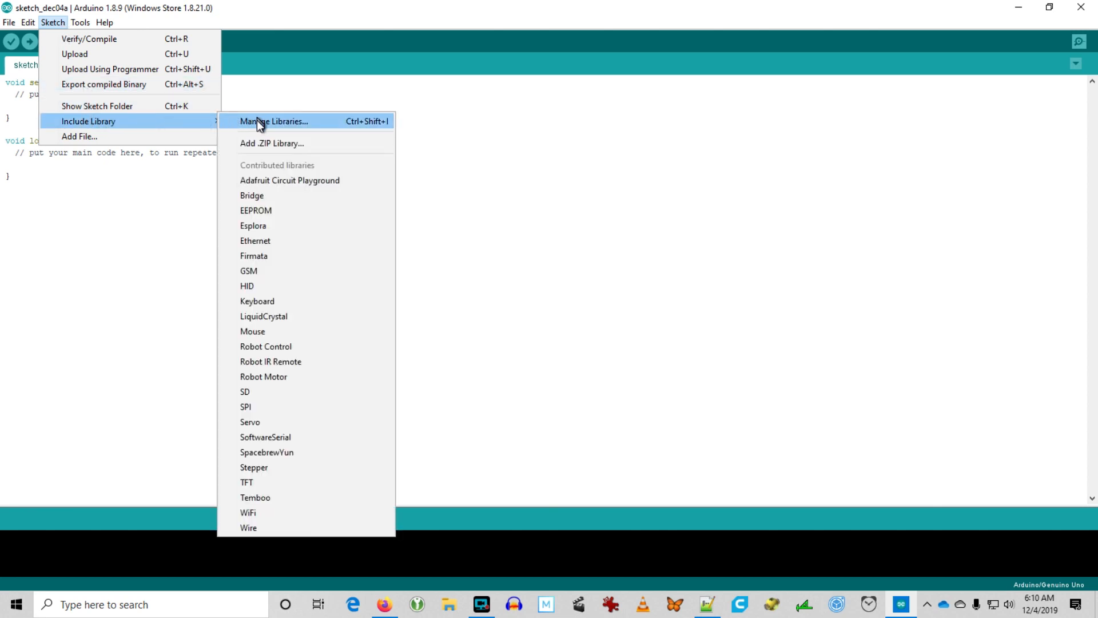
{"action": "left_click", "coordinate": [272, 143]}
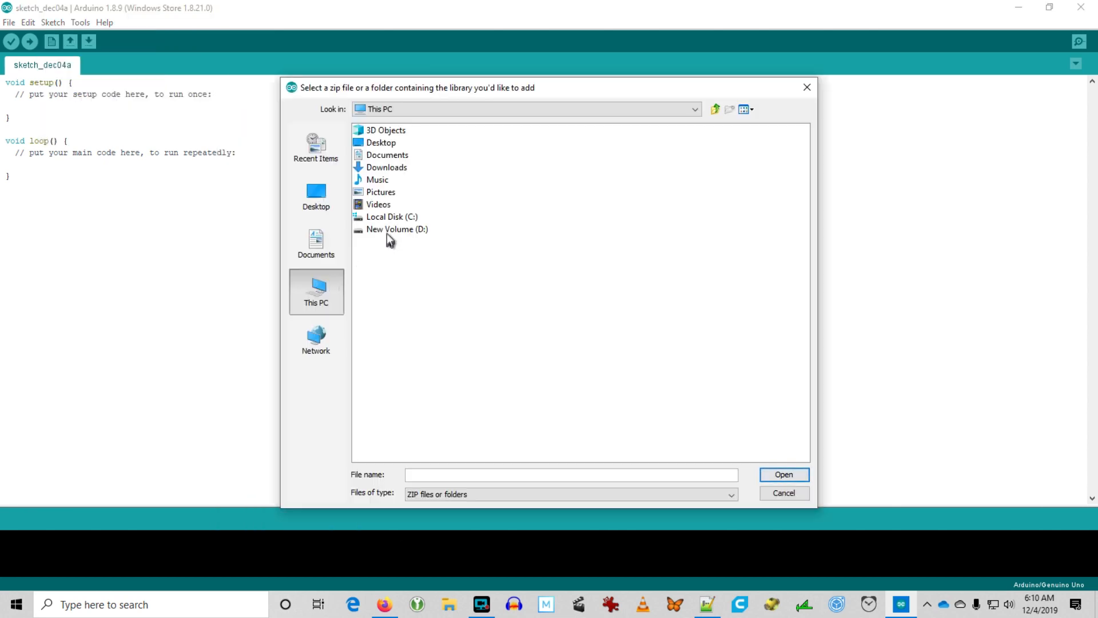
{"action": "double_click", "coordinate": [396, 229]}
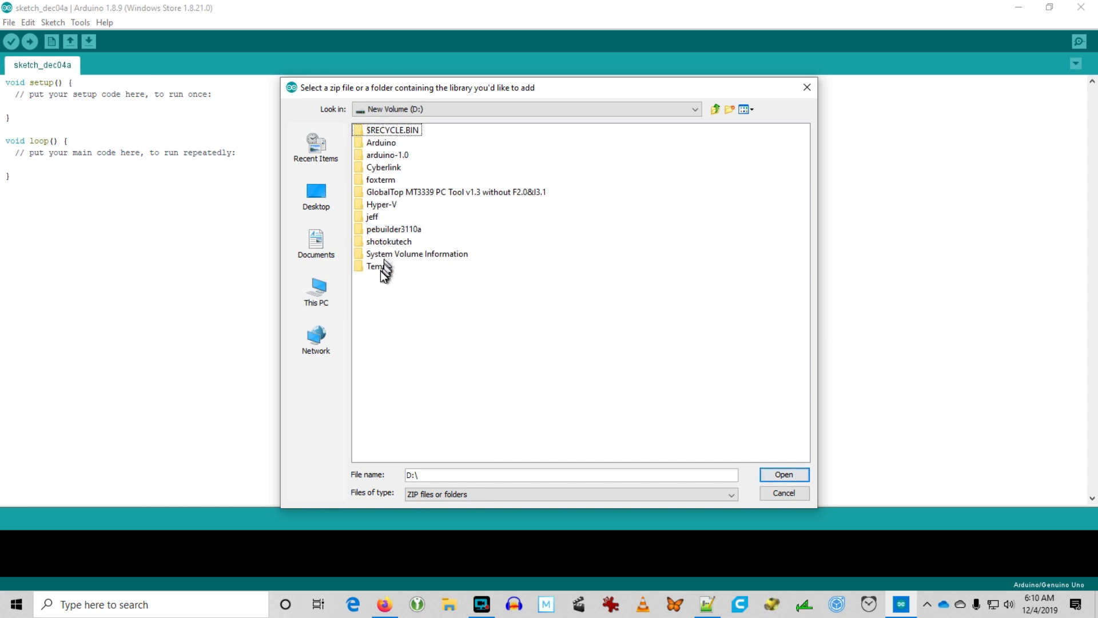
{"action": "double_click", "coordinate": [377, 266]}
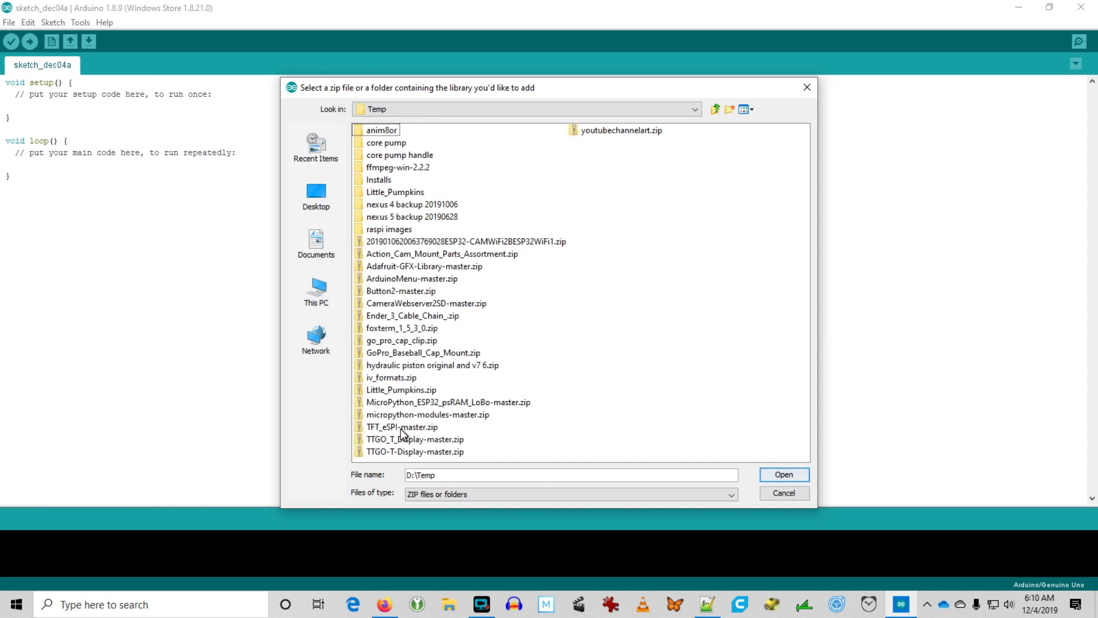
{"action": "left_click", "coordinate": [401, 427]}
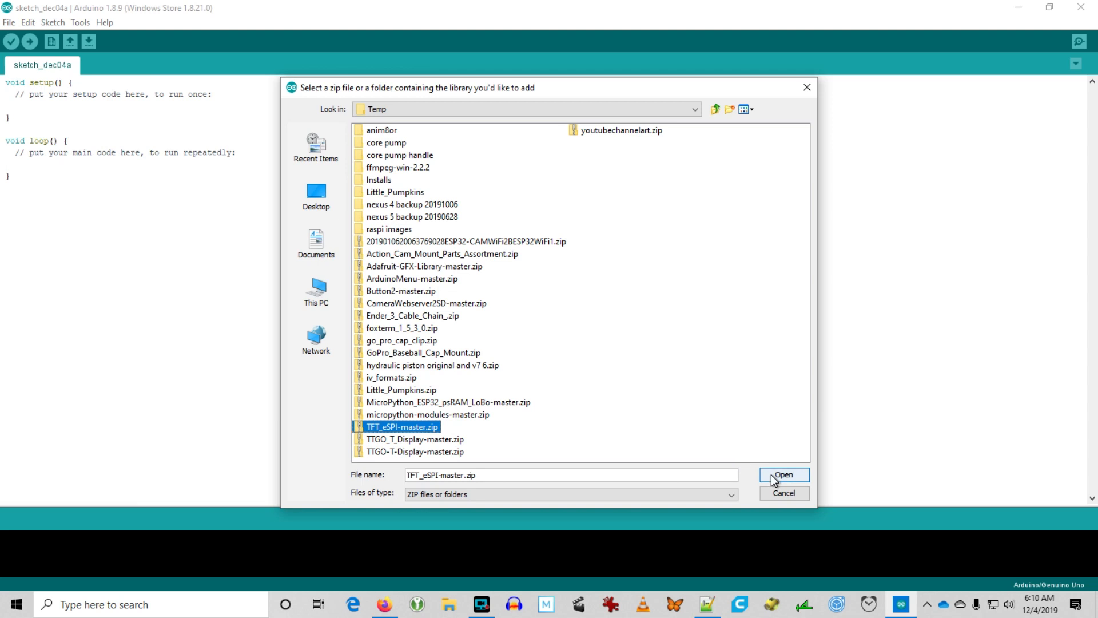
{"action": "left_click", "coordinate": [783, 474]}
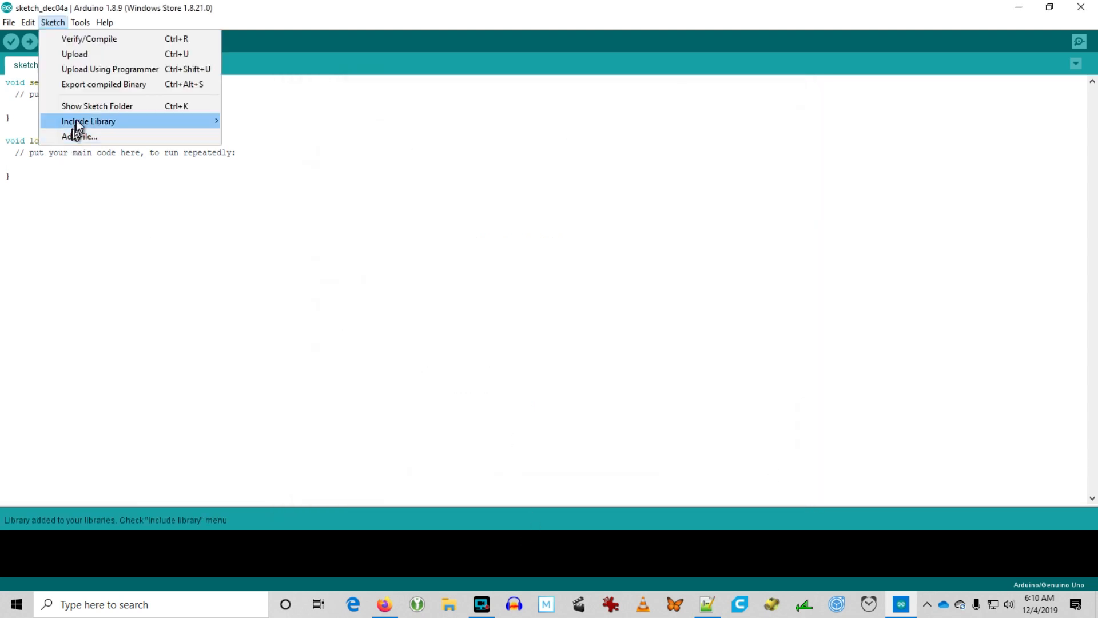
{"action": "left_click", "coordinate": [79, 136]}
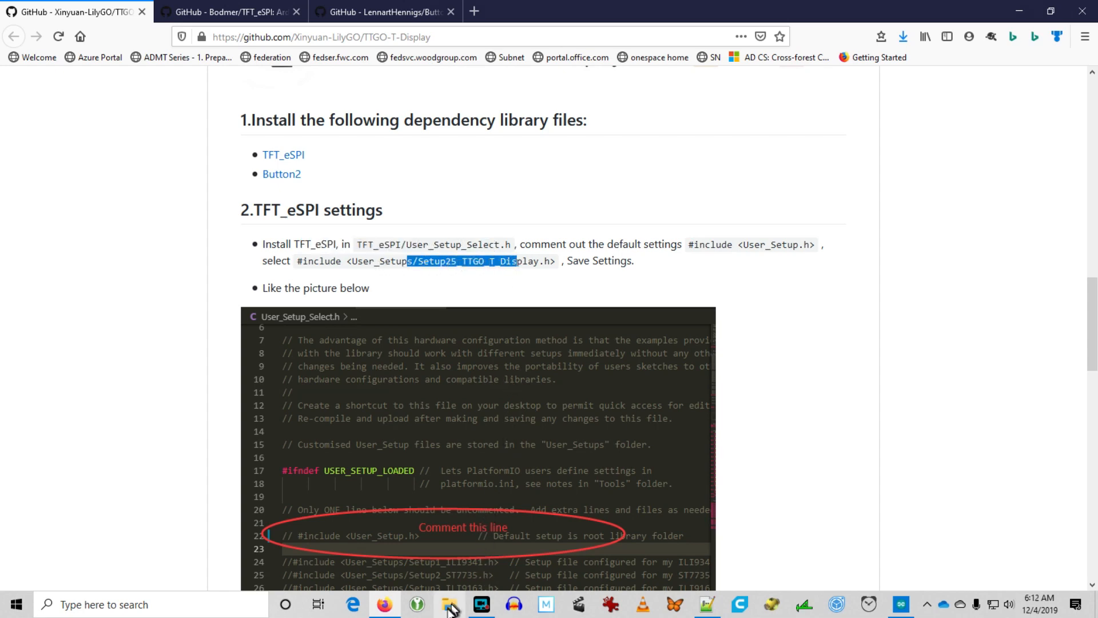
Browse to Documents\Arduino\libraries\TFT_eSPI-master and bring up options for User_Setup_Select.h
{"action": "left_click", "coordinate": [449, 604]}
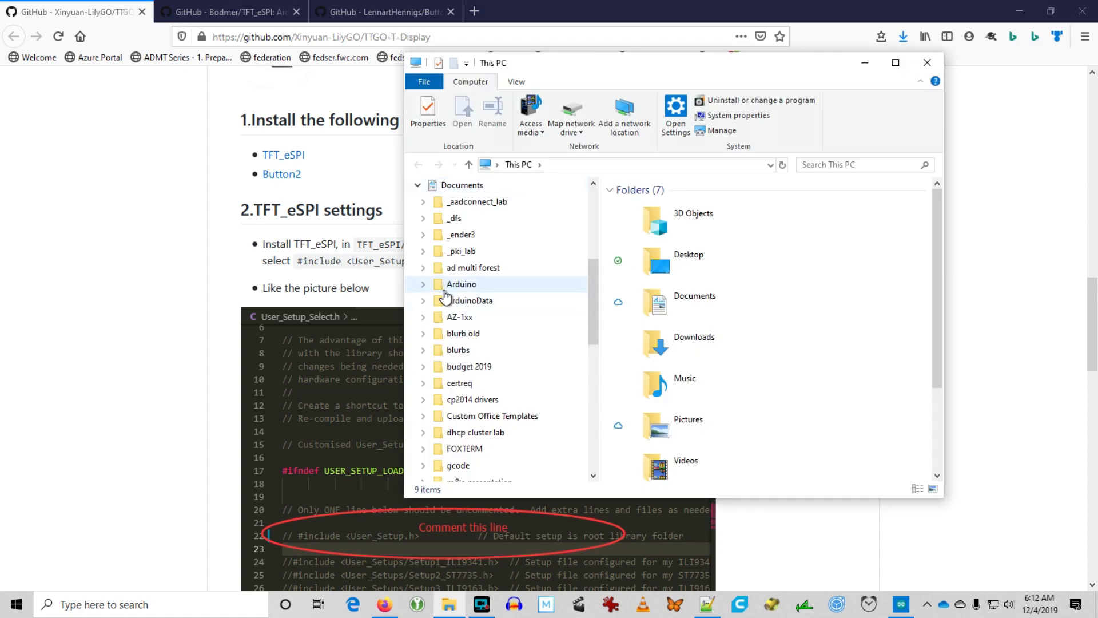
{"action": "double_click", "coordinate": [461, 284]}
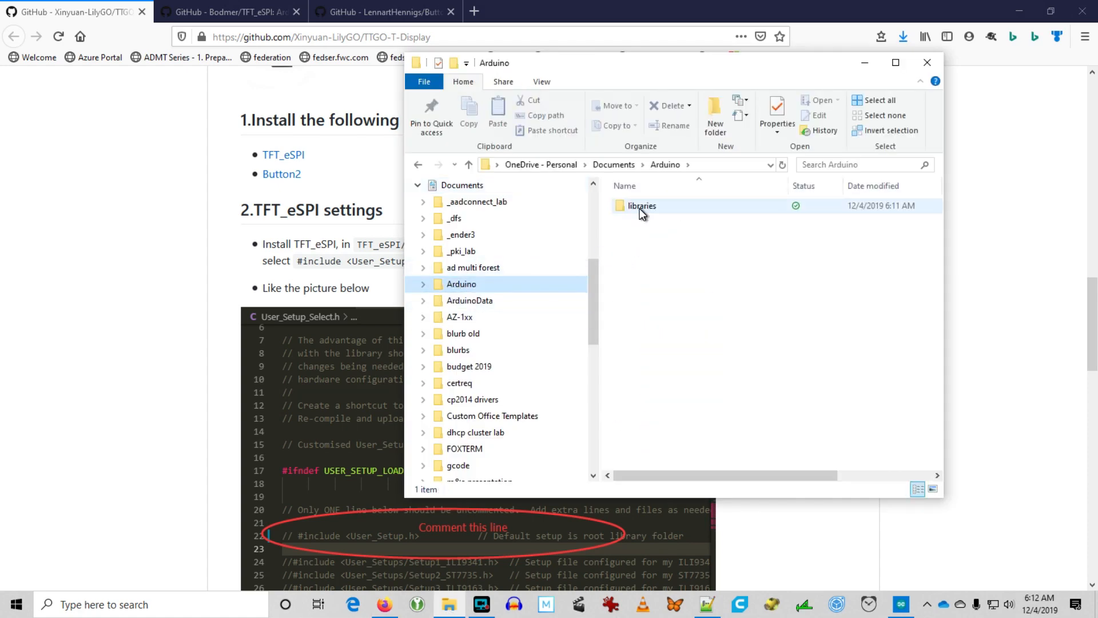
{"action": "double_click", "coordinate": [642, 204]}
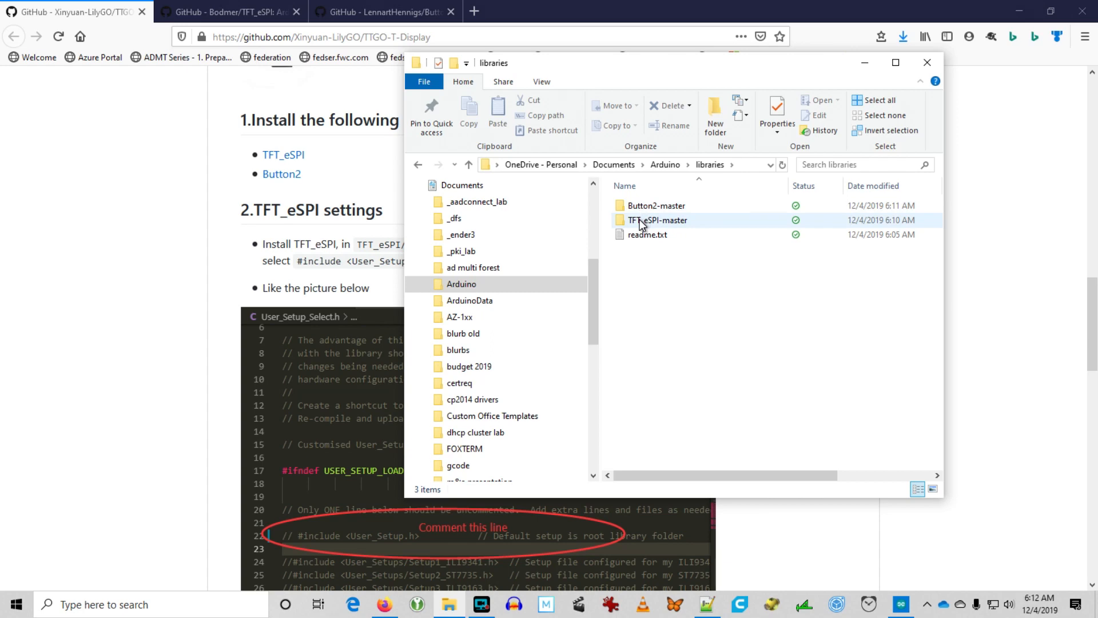
{"action": "double_click", "coordinate": [658, 220]}
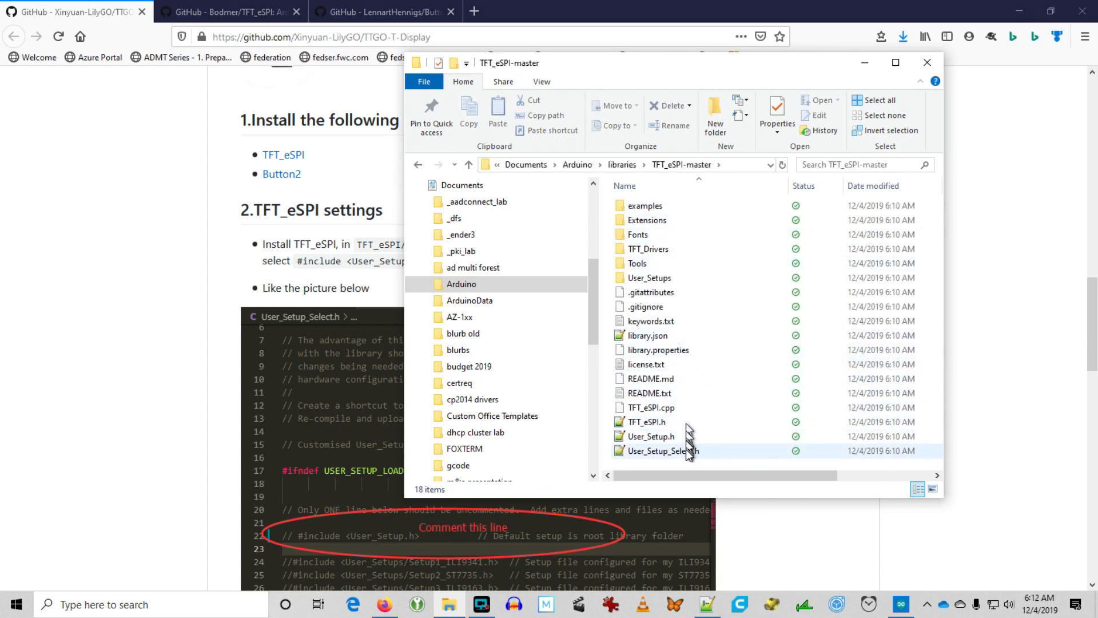
{"action": "right_click", "coordinate": [658, 451]}
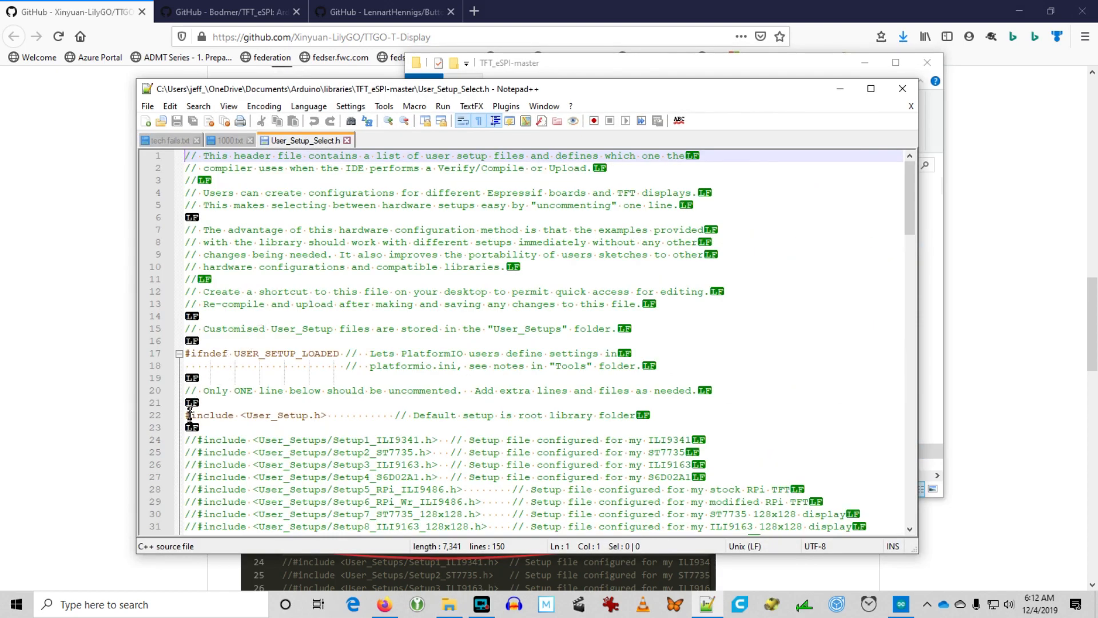
Comment out #include <User_Setup.h> on line 22 and move to the Setup25_TTGO_T_Display.h line
{"action": "left_click", "coordinate": [187, 414]}
{"action": "type", "text": "//"}
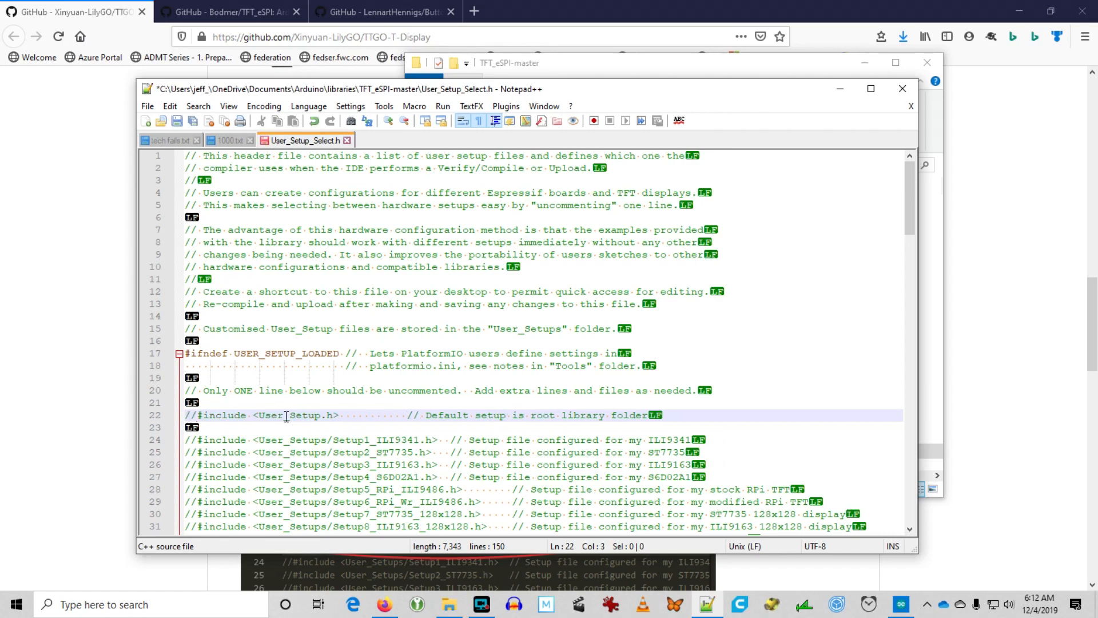
{"action": "scroll", "scroll_direction": "down", "scroll_amount": 3}
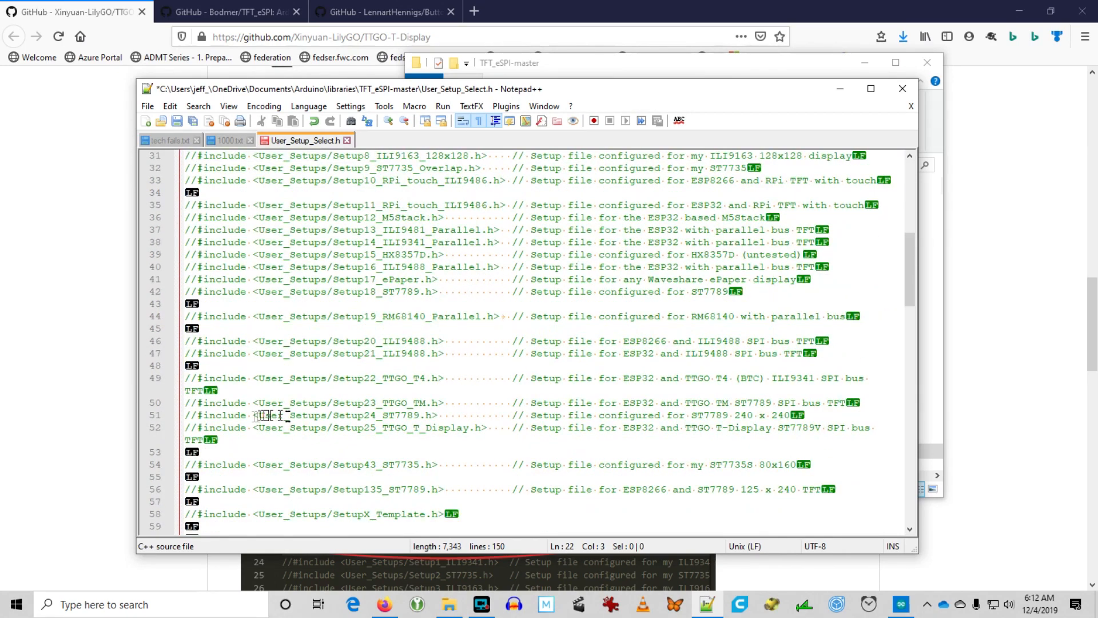
{"action": "left_click", "coordinate": [195, 427]}
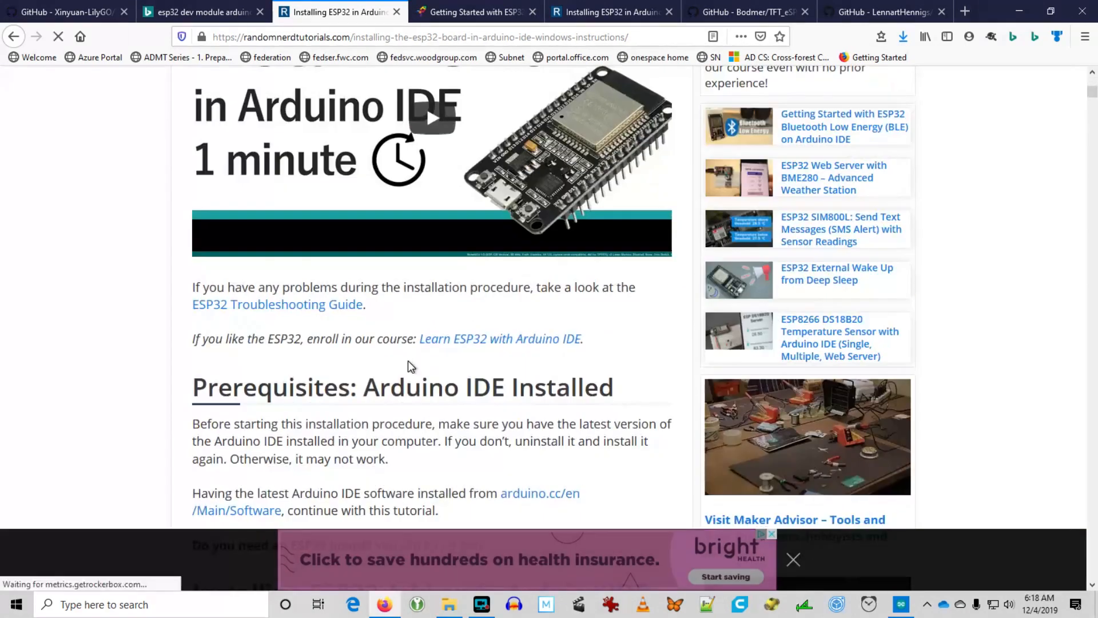
{"action": "scroll", "scroll_direction": "down", "scroll_amount": 3}
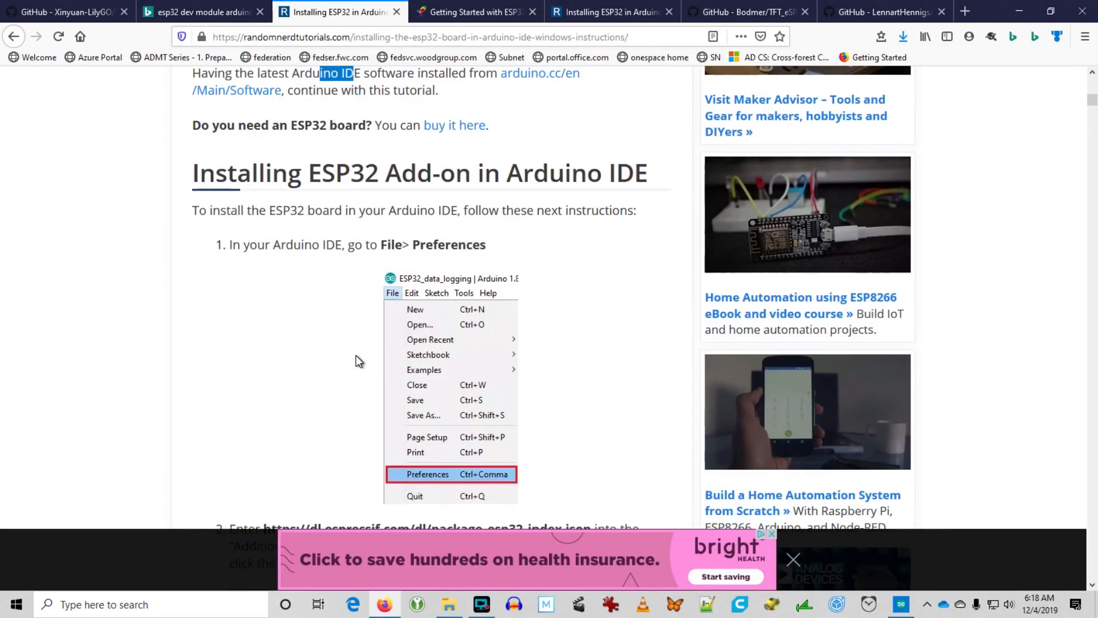
{"action": "scroll", "scroll_direction": "down", "scroll_amount": 3}
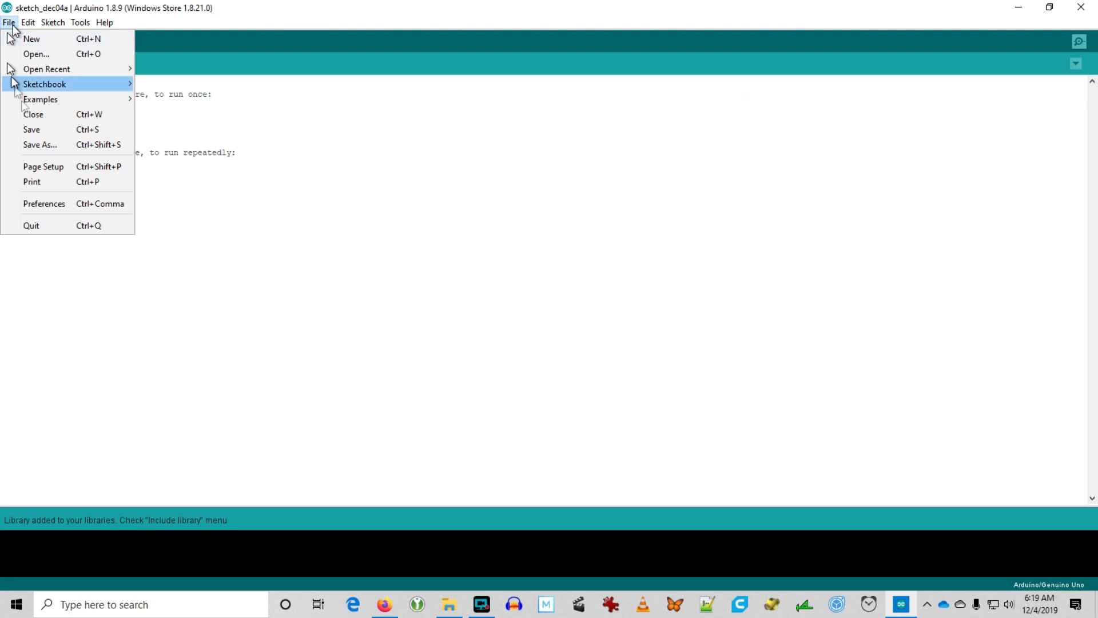
Visit the IDE preferences, then select ESP32 Dev Module as the board under Tools > Board
{"action": "left_click", "coordinate": [43, 203]}
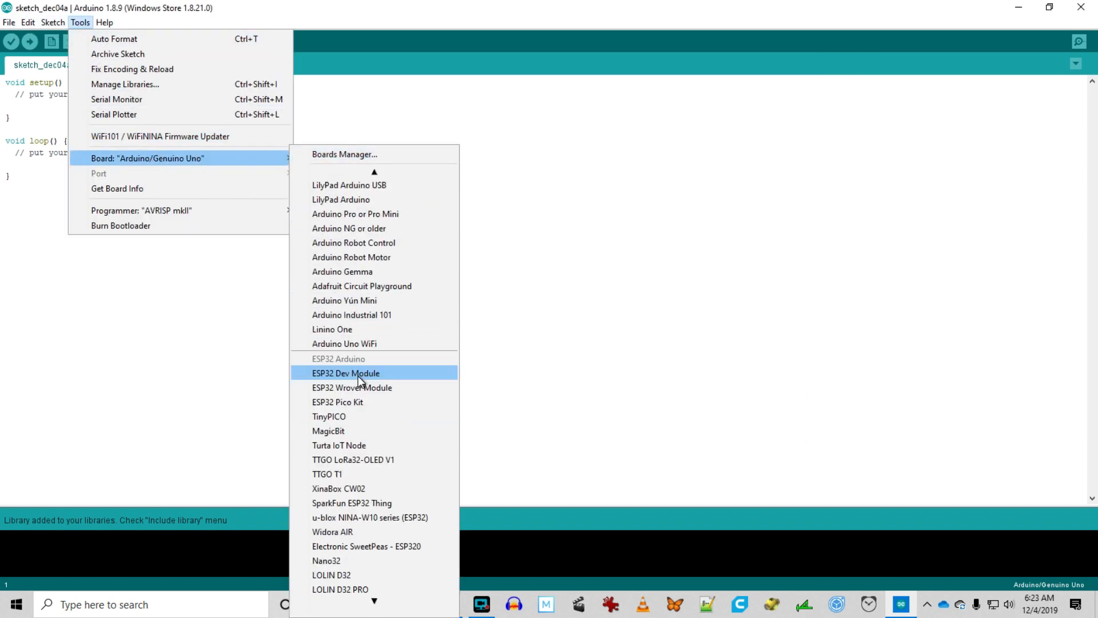
{"action": "left_click", "coordinate": [346, 372]}
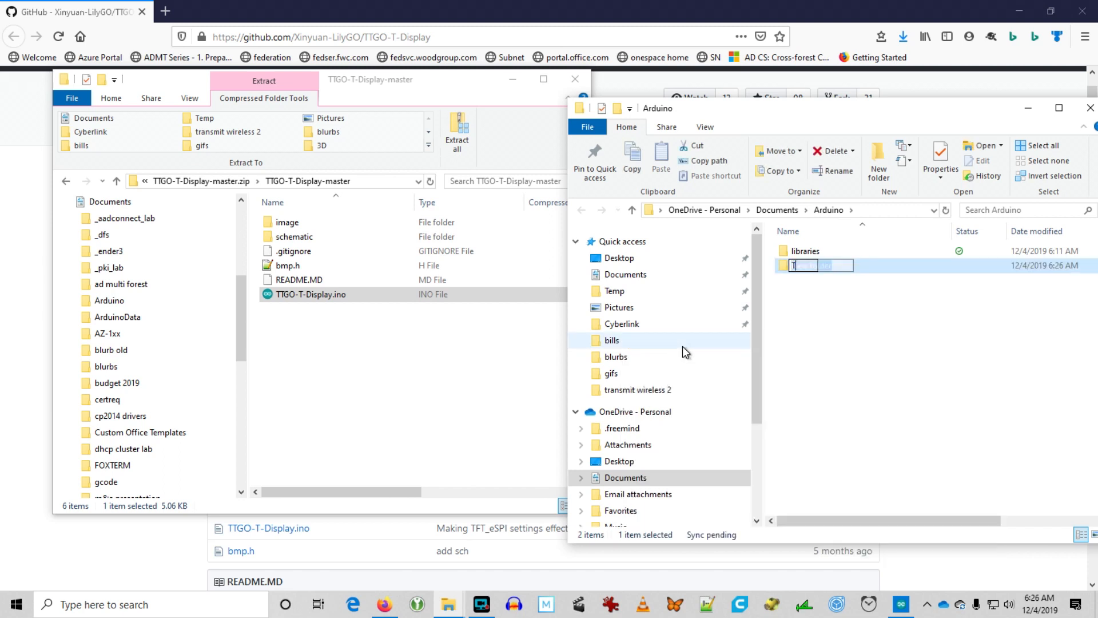
Name the new folder in Documents\Arduino for the TTGO-T-Display sketch
{"action": "type", "text": "TGO-T"}
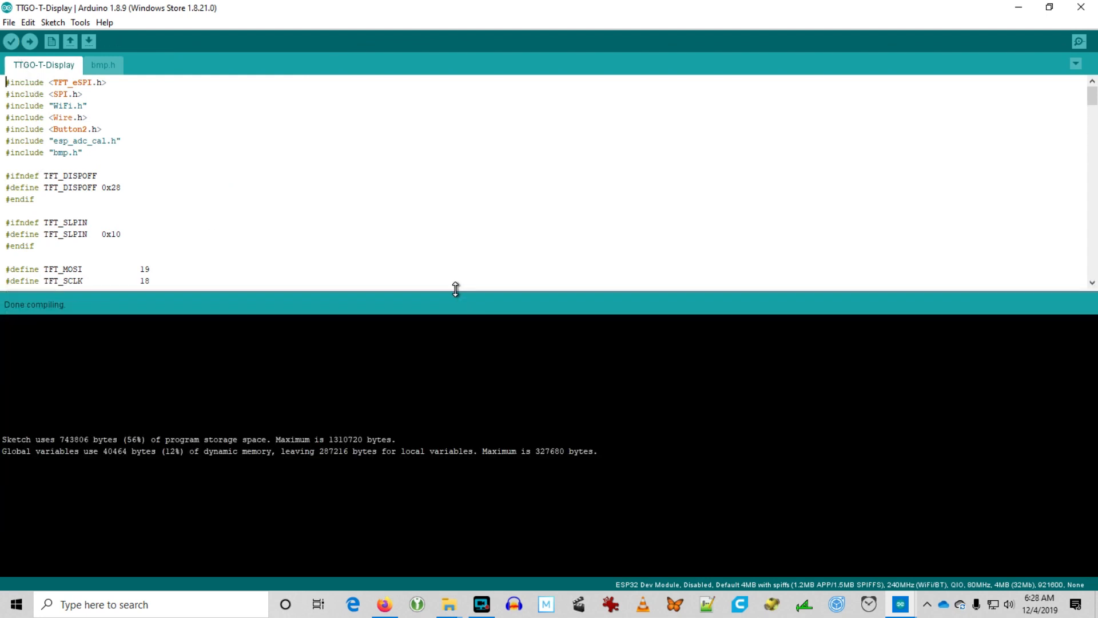
After a 'Serial port not selected' error, choose COM5 and upload to the ESP32 Dev Module
{"action": "left_click", "coordinate": [29, 41]}
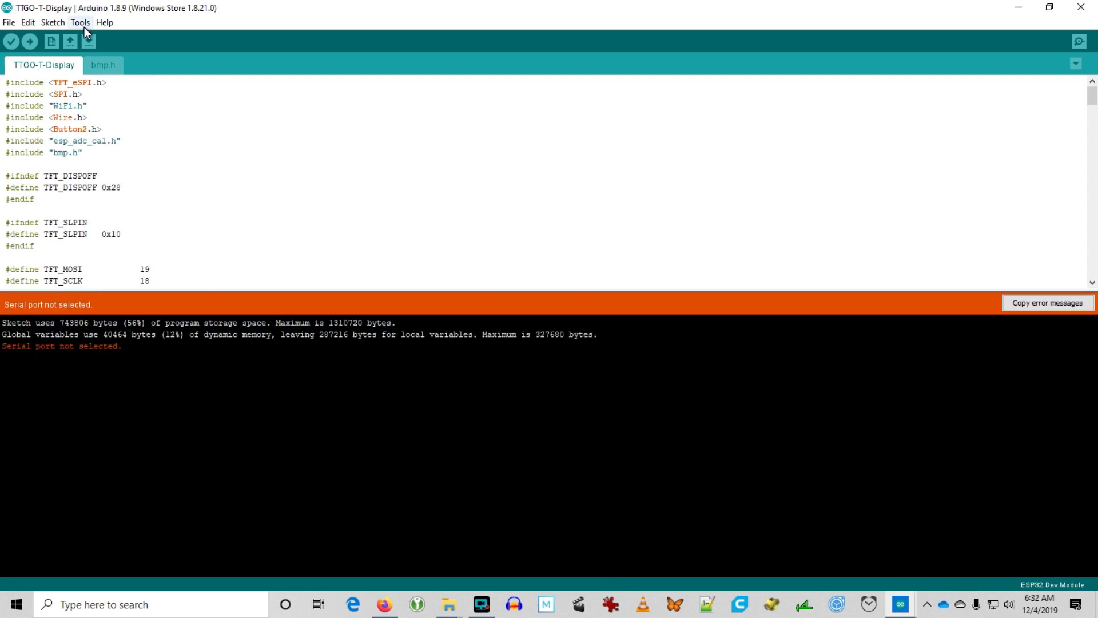
{"action": "left_click", "coordinate": [80, 22]}
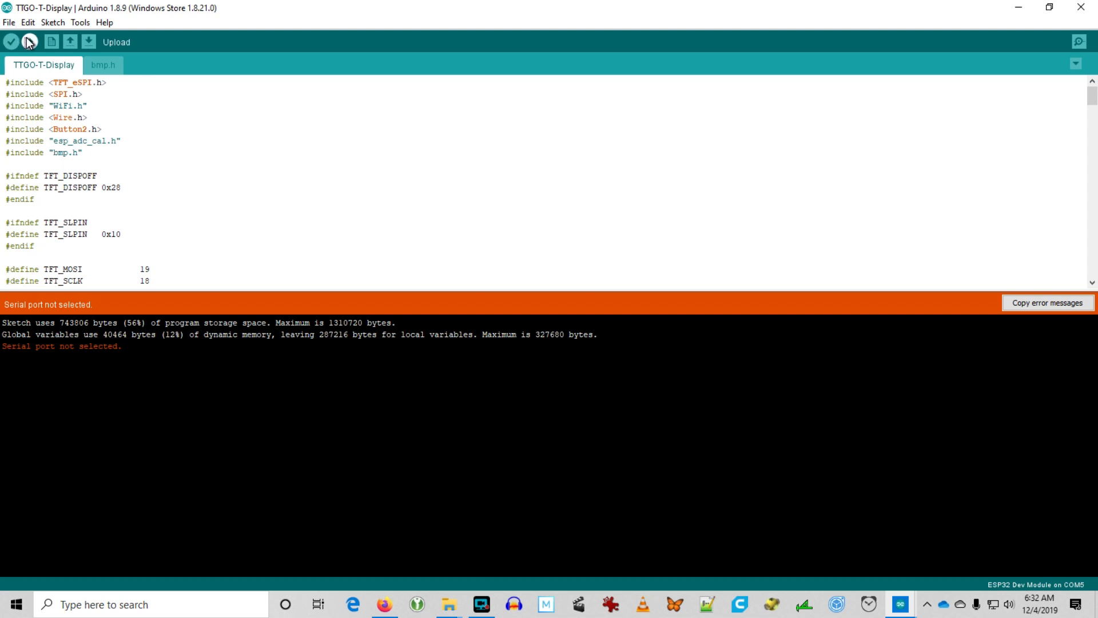
{"action": "left_click", "coordinate": [28, 41]}
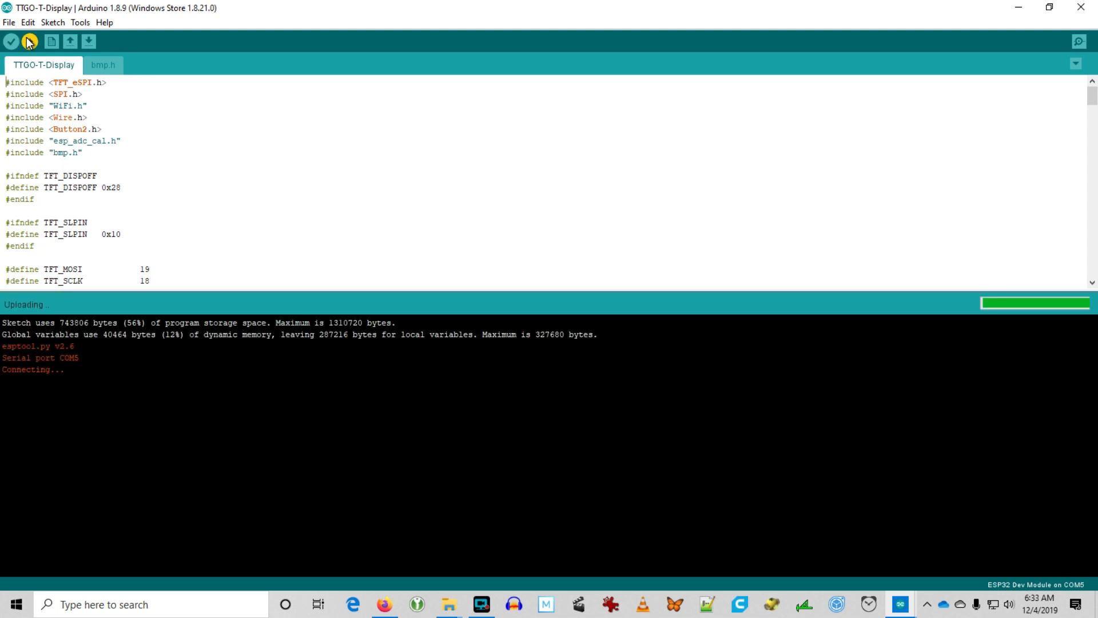